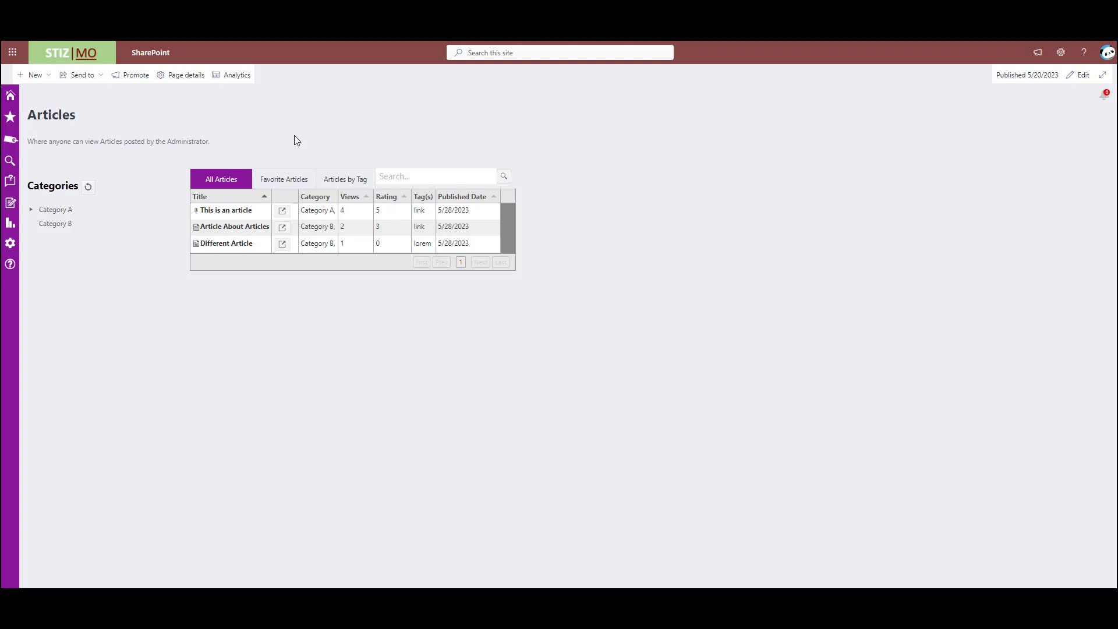
{"action": "mouse_move", "coordinate": [11, 95]}
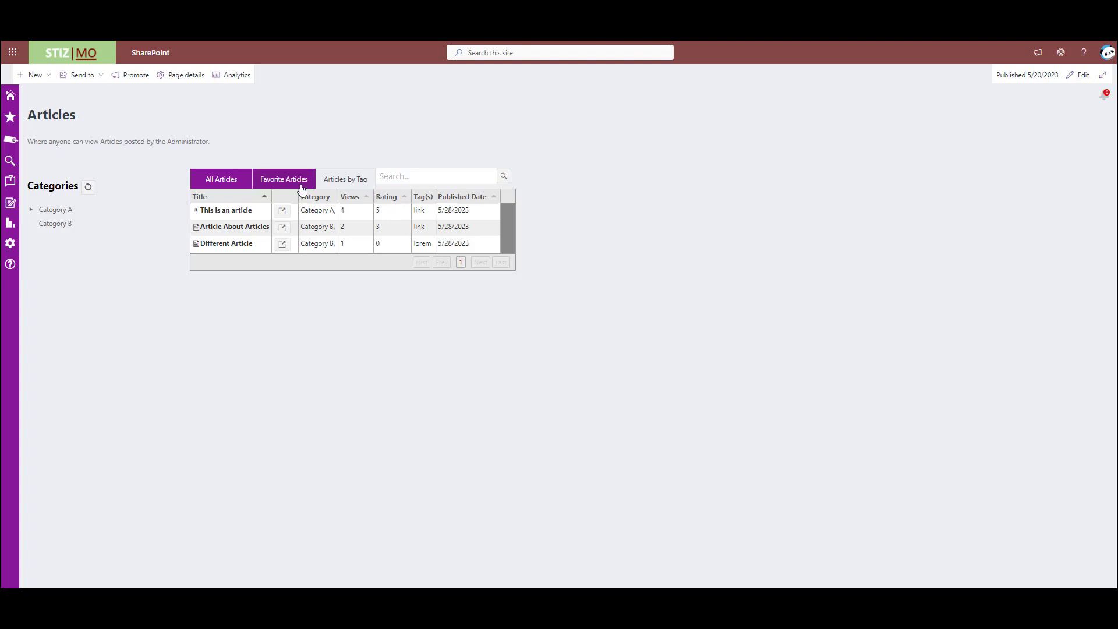
- Check Favorite Articles, then list all articles with Category A expanded to show Category A.a
{"action": "left_click", "coordinate": [220, 178]}
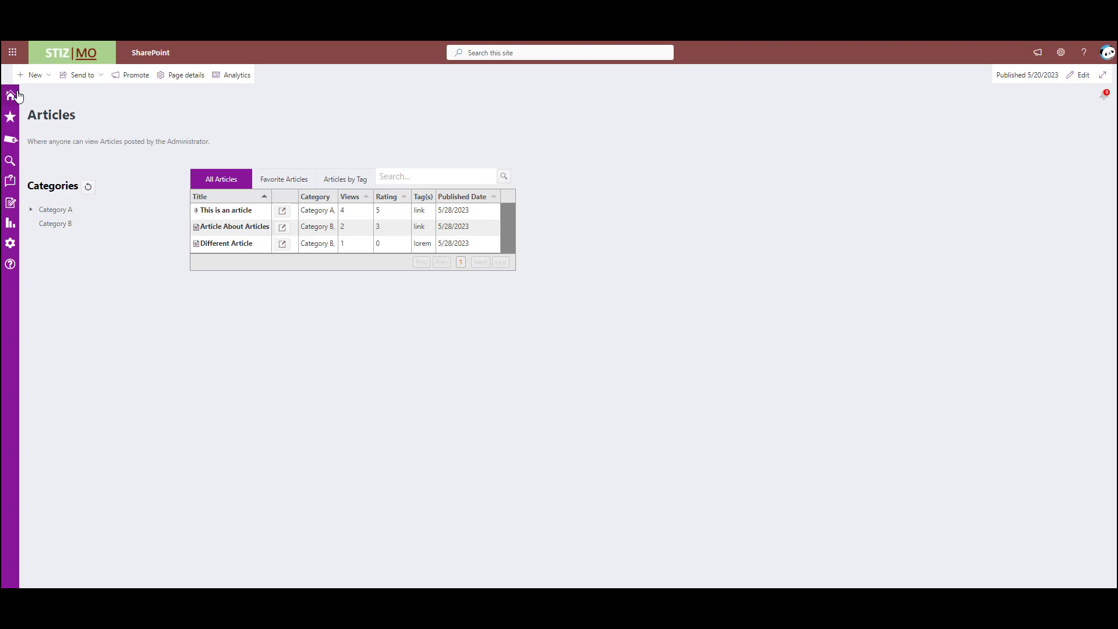
{"action": "mouse_move", "coordinate": [617, 461]}
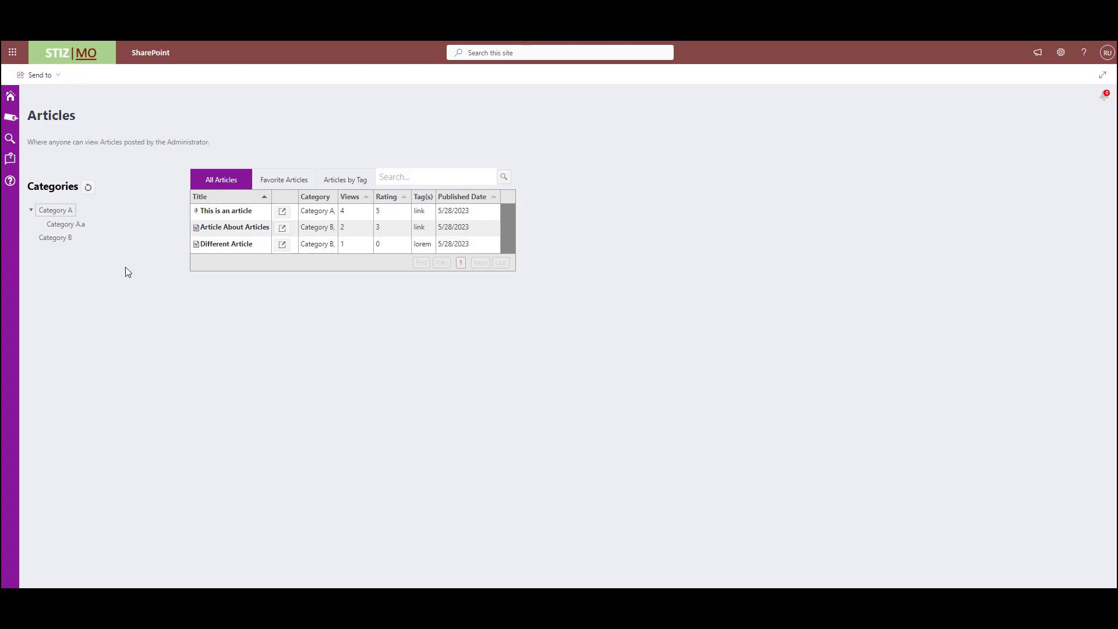
{"action": "mouse_move", "coordinate": [81, 236]}
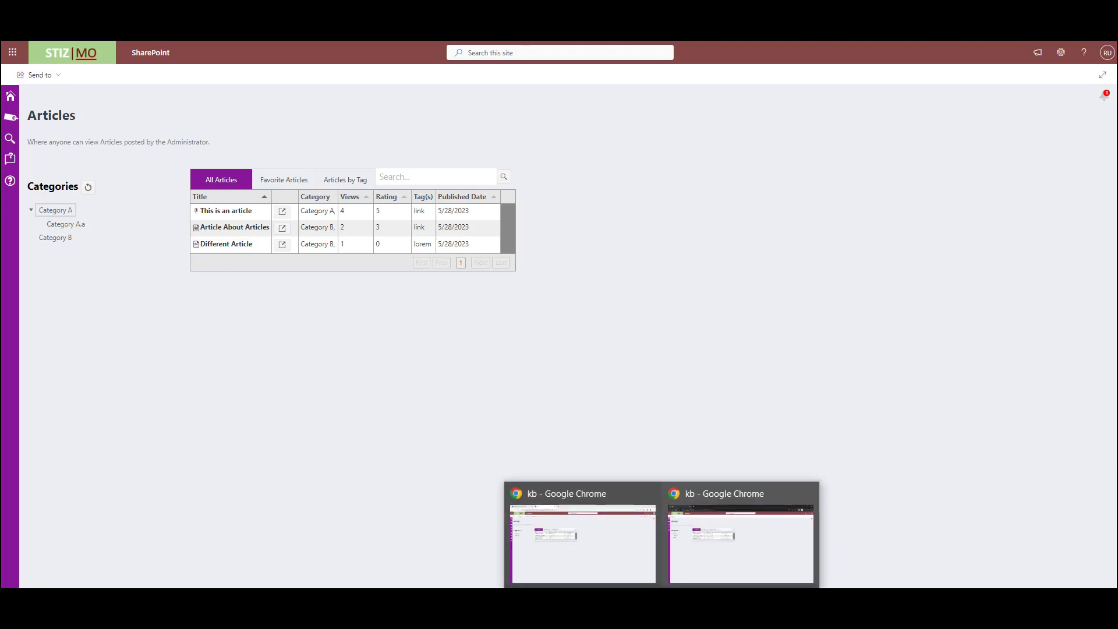
{"action": "mouse_move", "coordinate": [615, 554]}
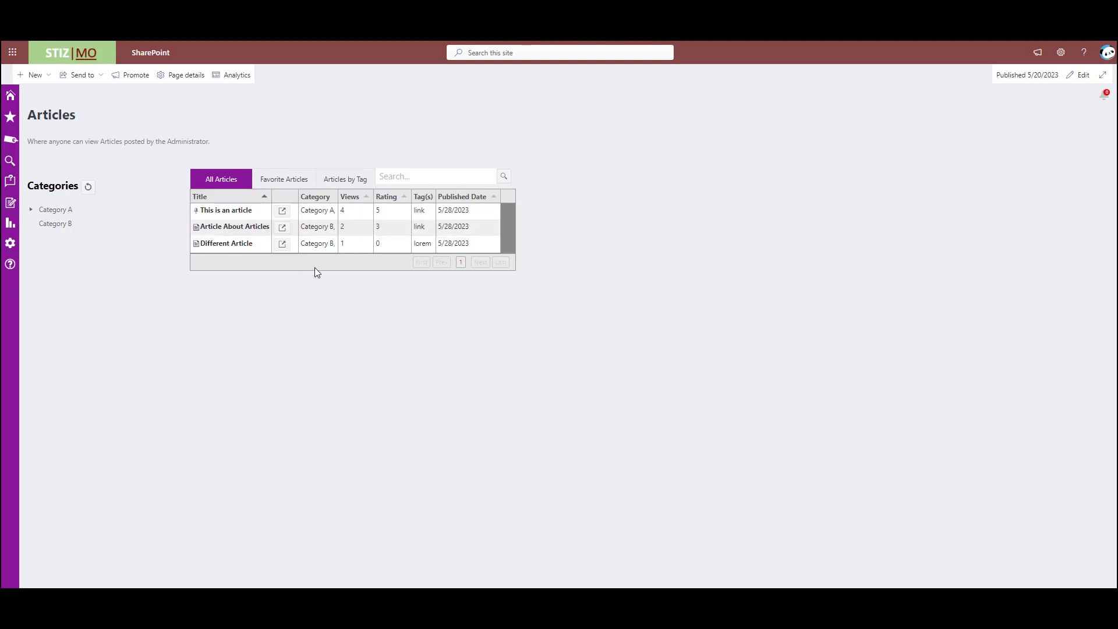
{"action": "left_click", "coordinate": [283, 179]}
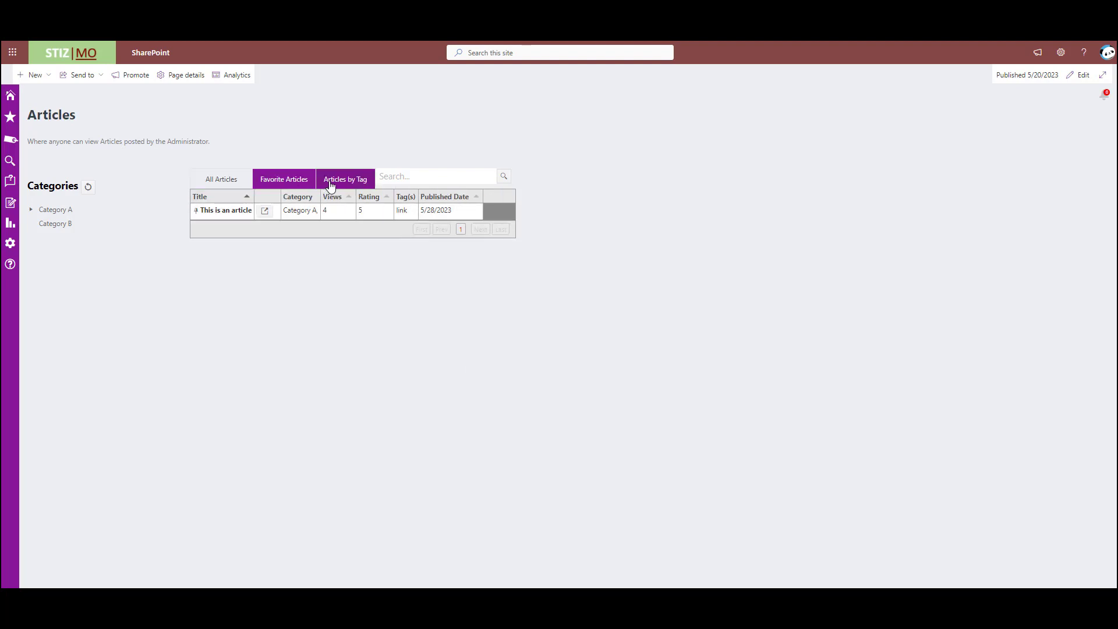
{"action": "left_click", "coordinate": [345, 179]}
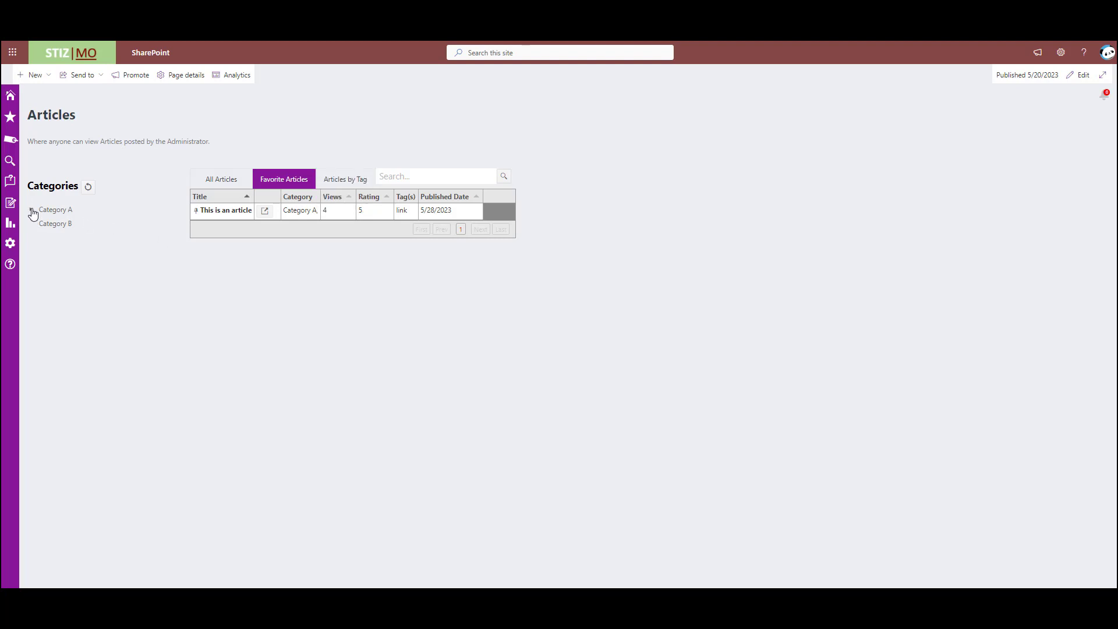
{"action": "left_click", "coordinate": [32, 209]}
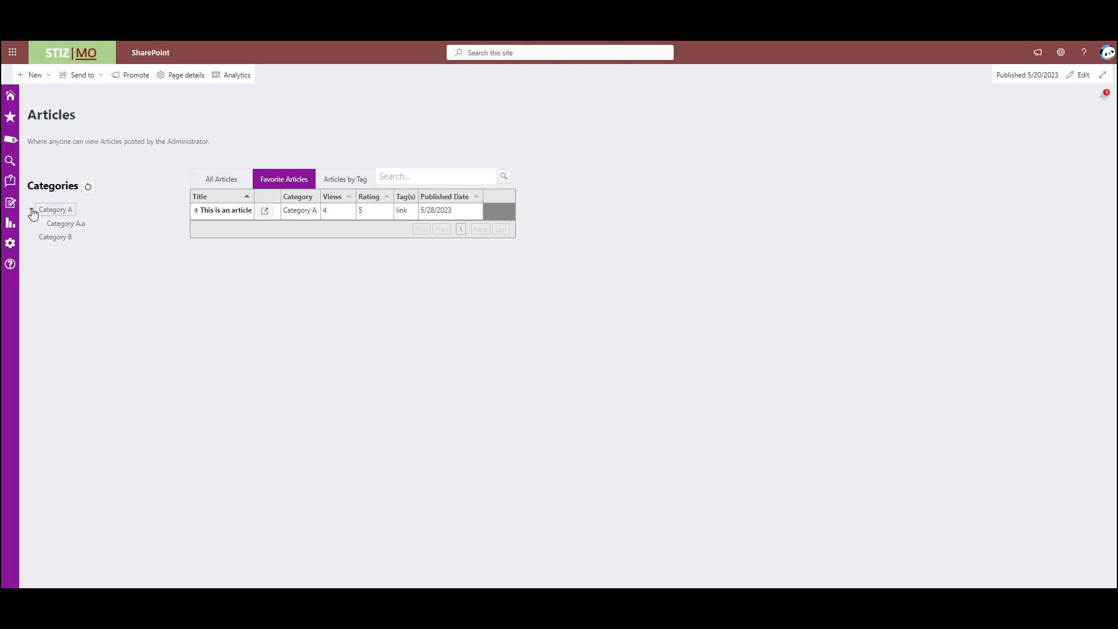
{"action": "left_click", "coordinate": [220, 178]}
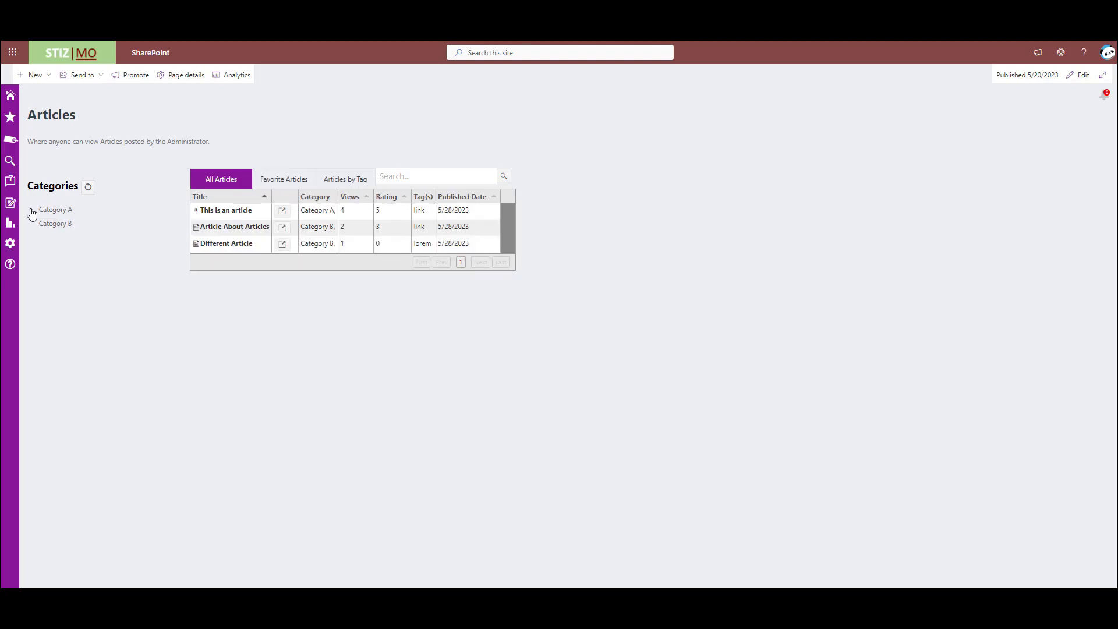
{"action": "left_click", "coordinate": [30, 209]}
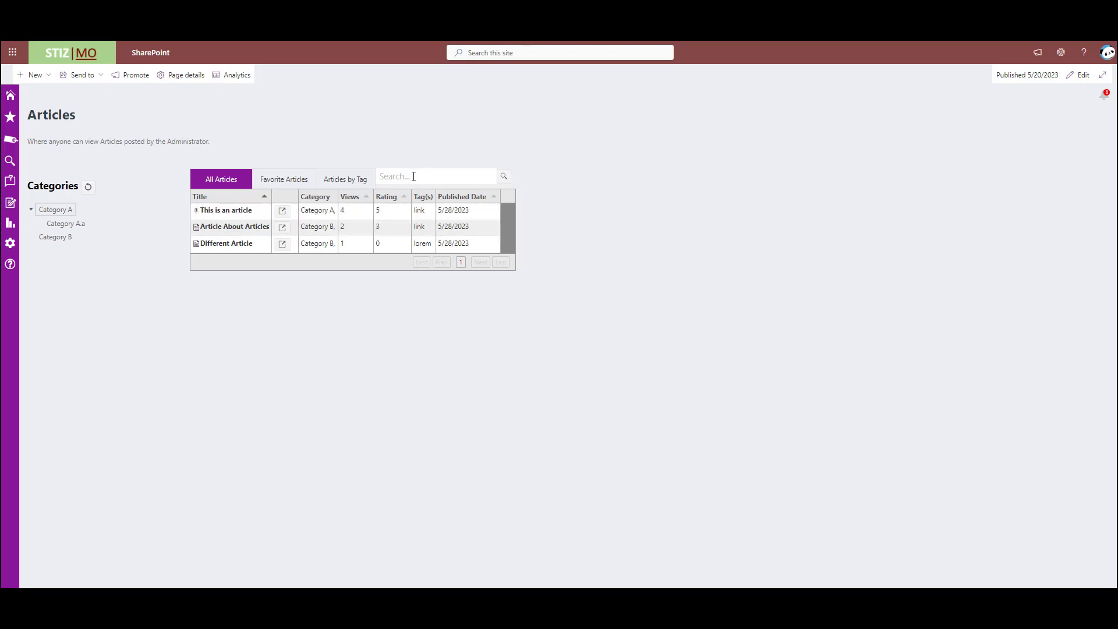
- Replace the partial search 'ar' with 'lorem' and run it, leaving Different Article
{"action": "type", "text": "ar"}
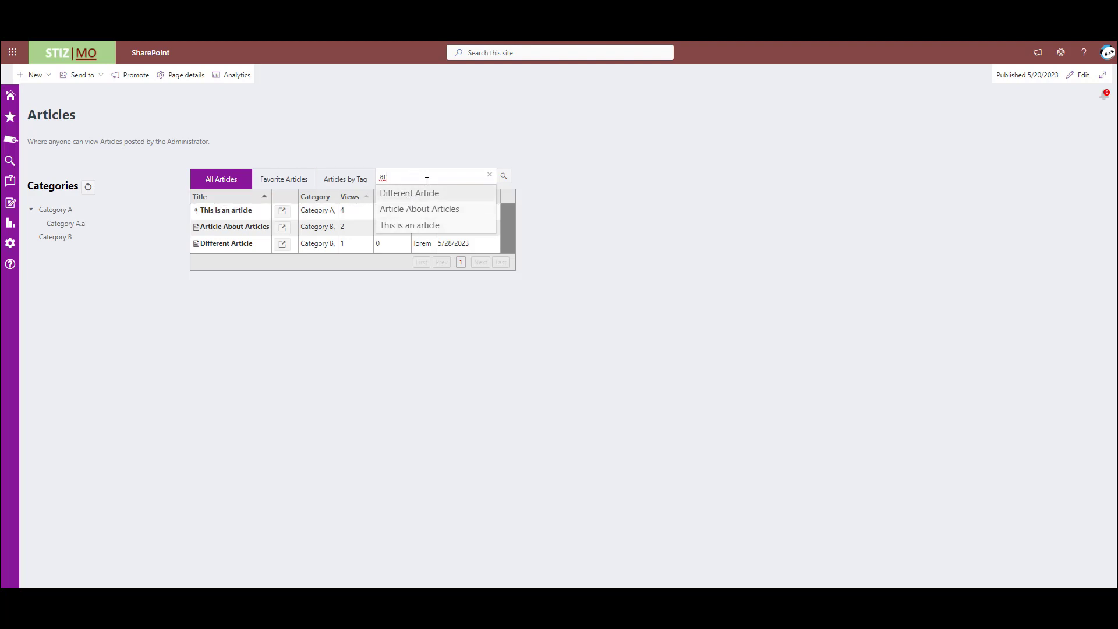
{"action": "left_click", "coordinate": [490, 175]}
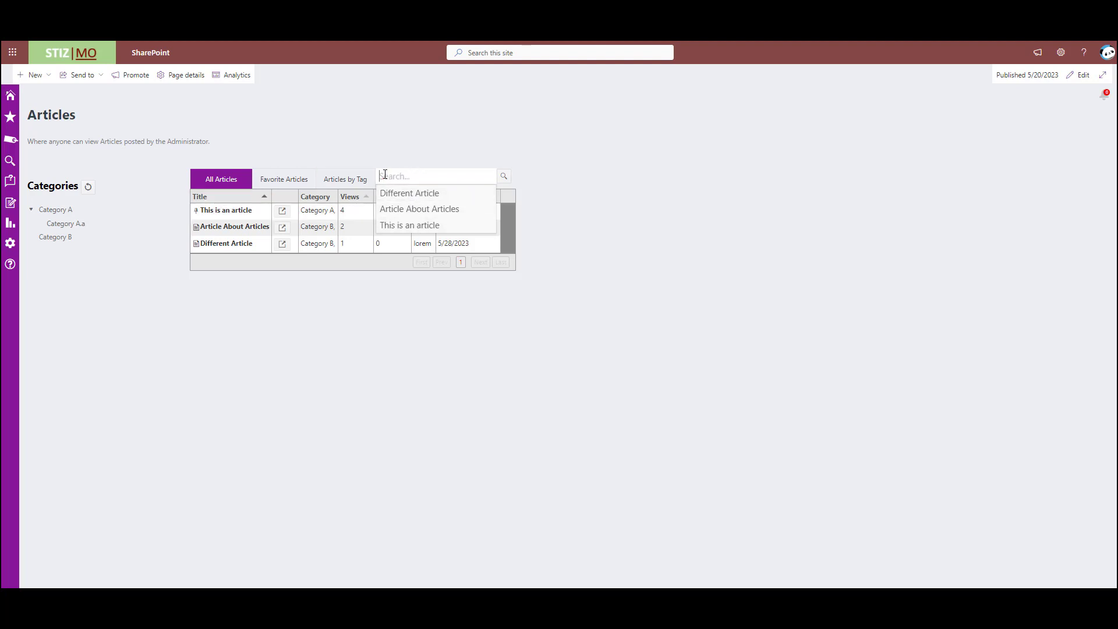
{"action": "type", "text": "lorem"}
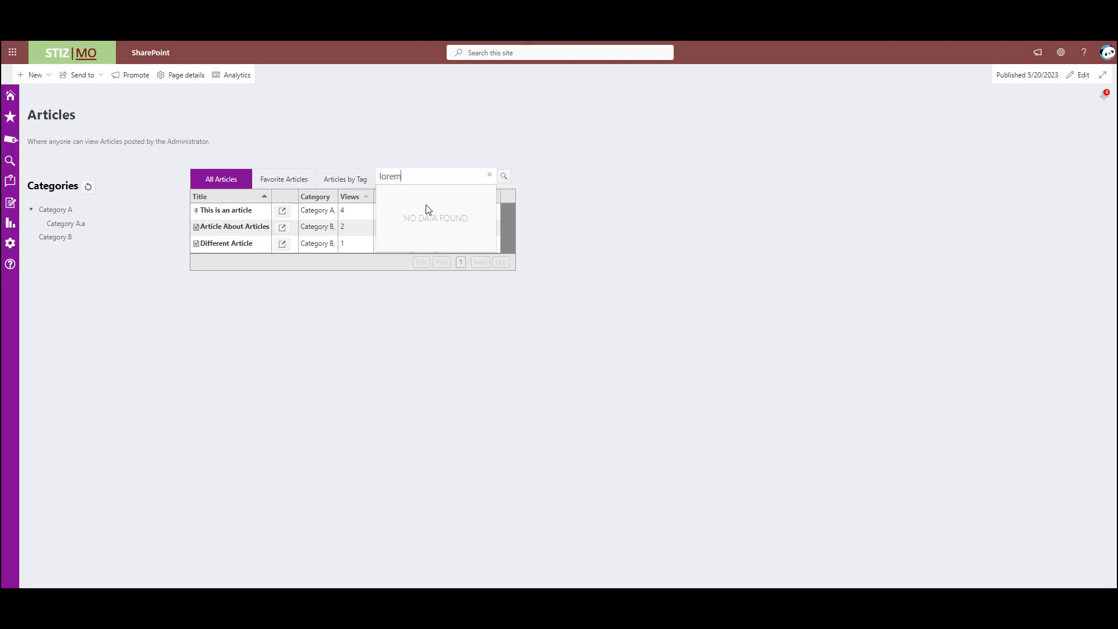
{"action": "left_click", "coordinate": [504, 176]}
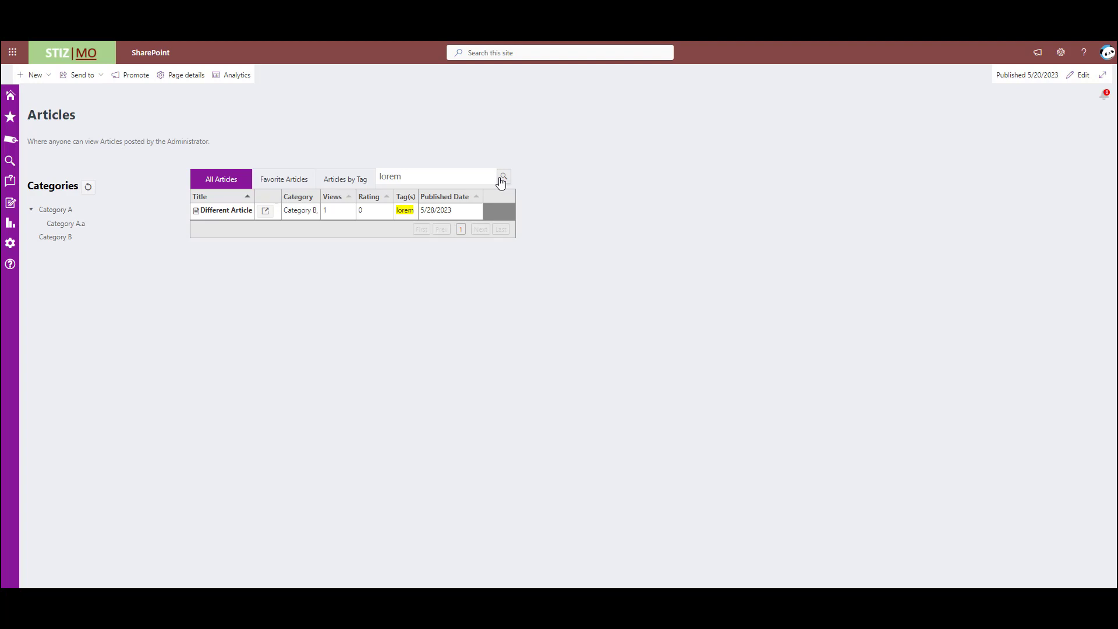
{"action": "mouse_move", "coordinate": [300, 133]}
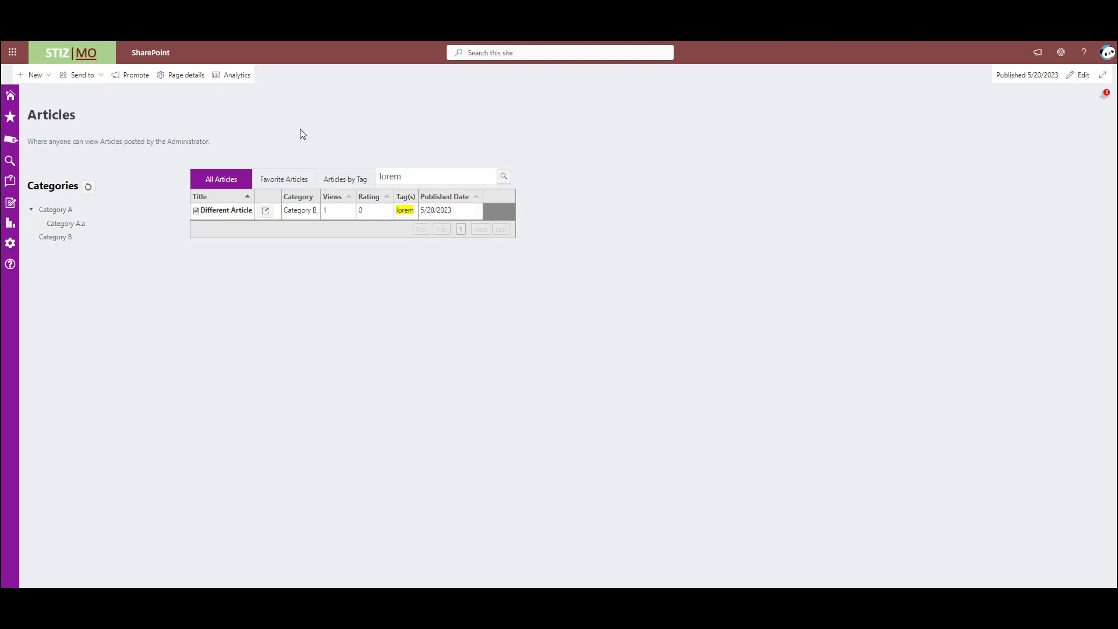
{"action": "mouse_move", "coordinate": [155, 180]}
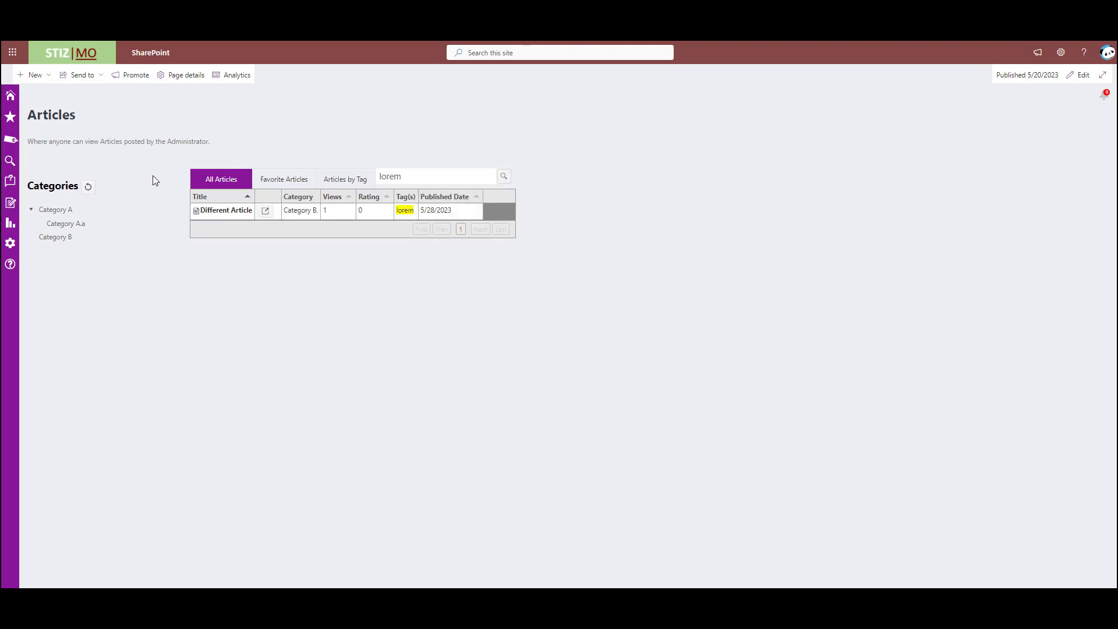
{"action": "mouse_move", "coordinate": [150, 247]}
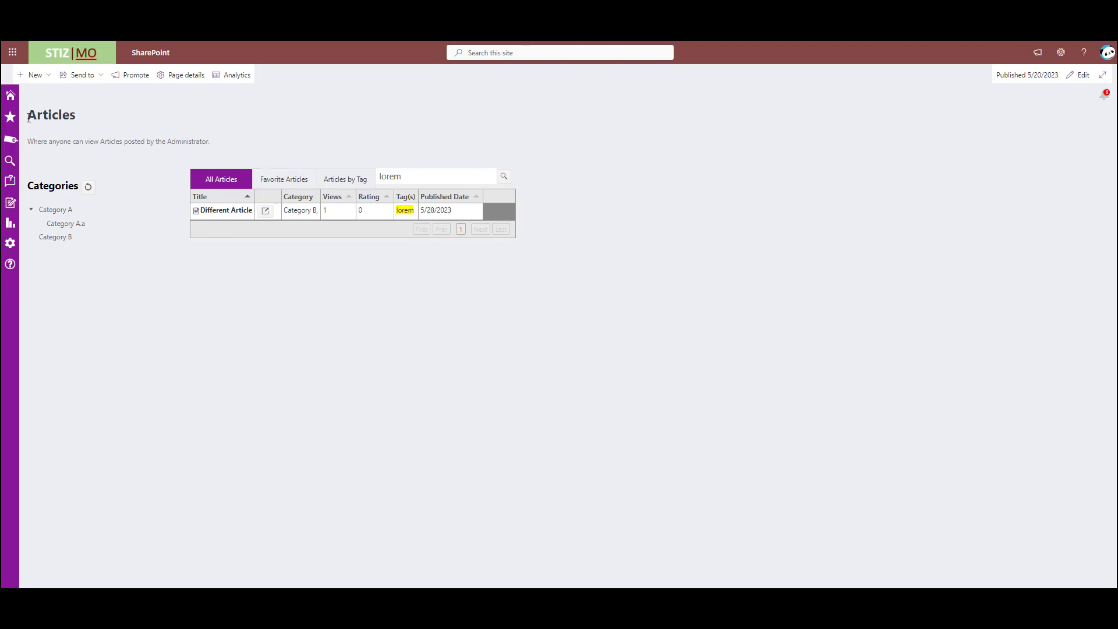
- Open the Dashboard with Most Popular, Top Rated, Recently Added and Recently Updated lists
{"action": "left_click", "coordinate": [10, 115]}
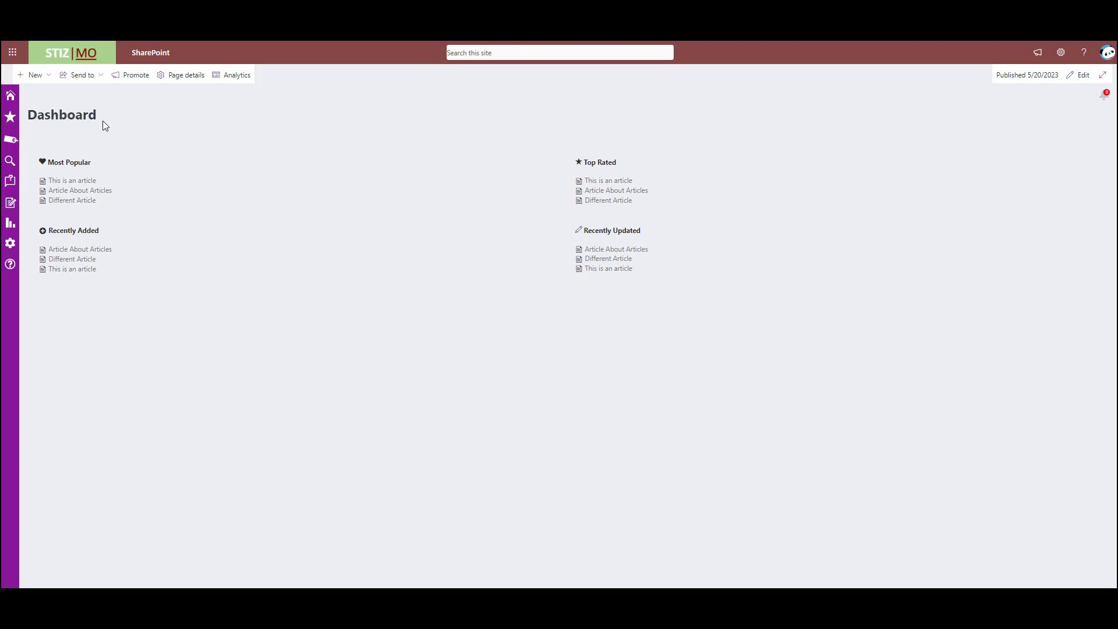
{"action": "mouse_move", "coordinate": [77, 154]}
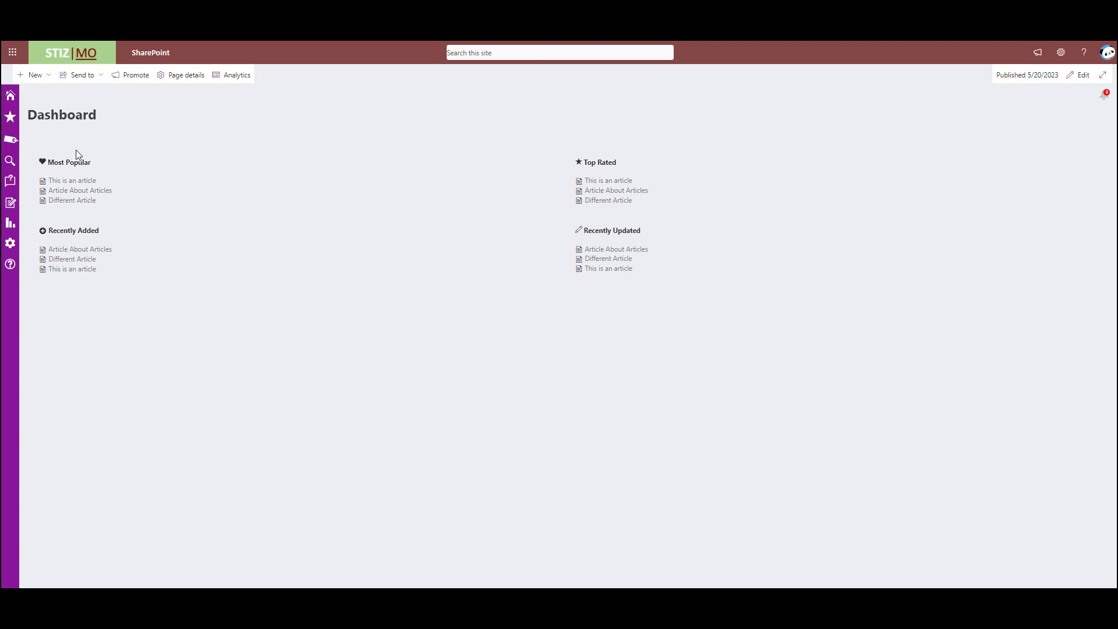
{"action": "mouse_move", "coordinate": [629, 227]}
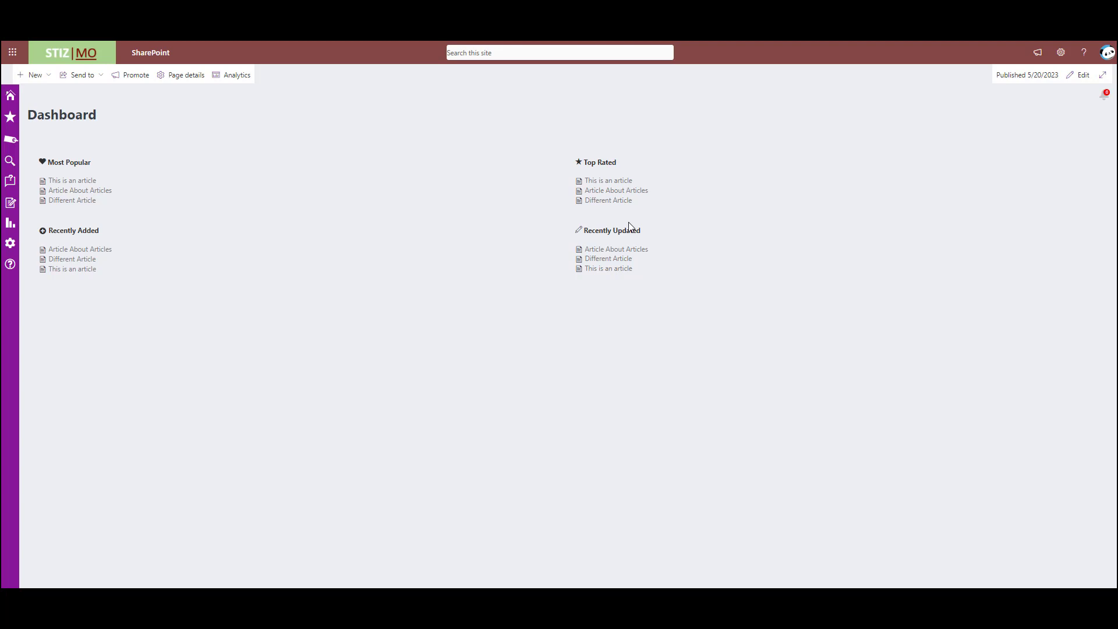
{"action": "mouse_move", "coordinate": [357, 217]}
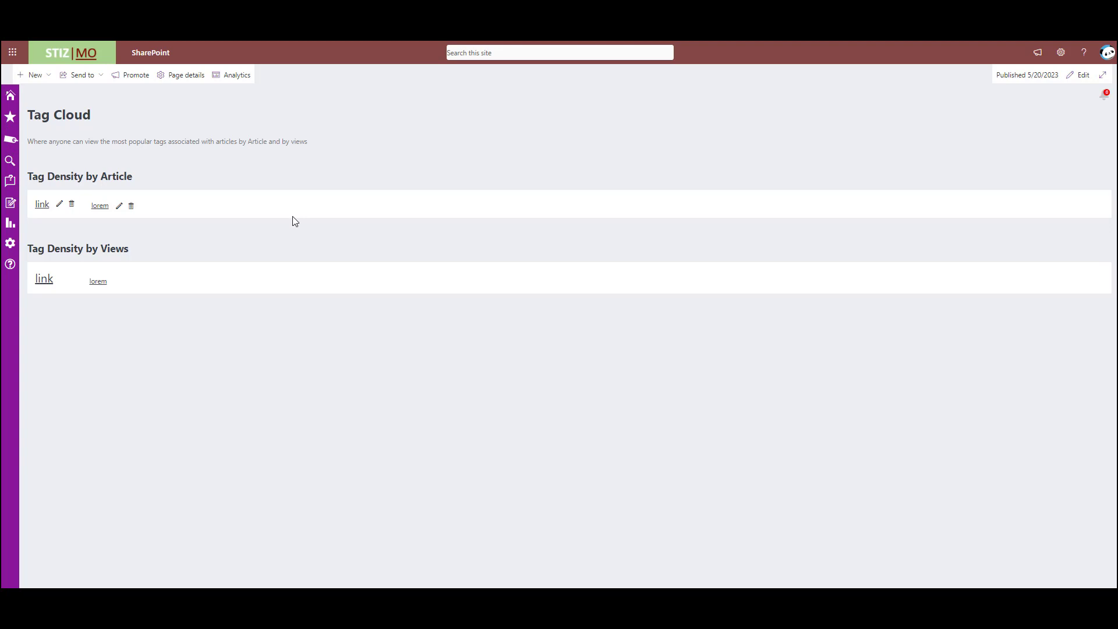
{"action": "mouse_move", "coordinate": [163, 189]}
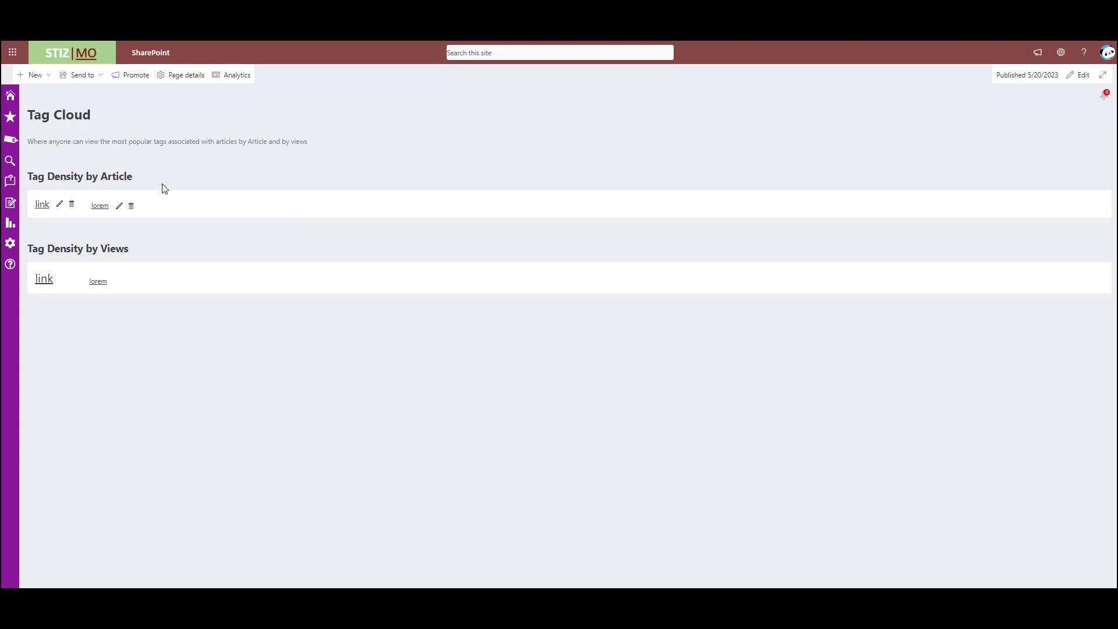
{"action": "mouse_move", "coordinate": [195, 232]}
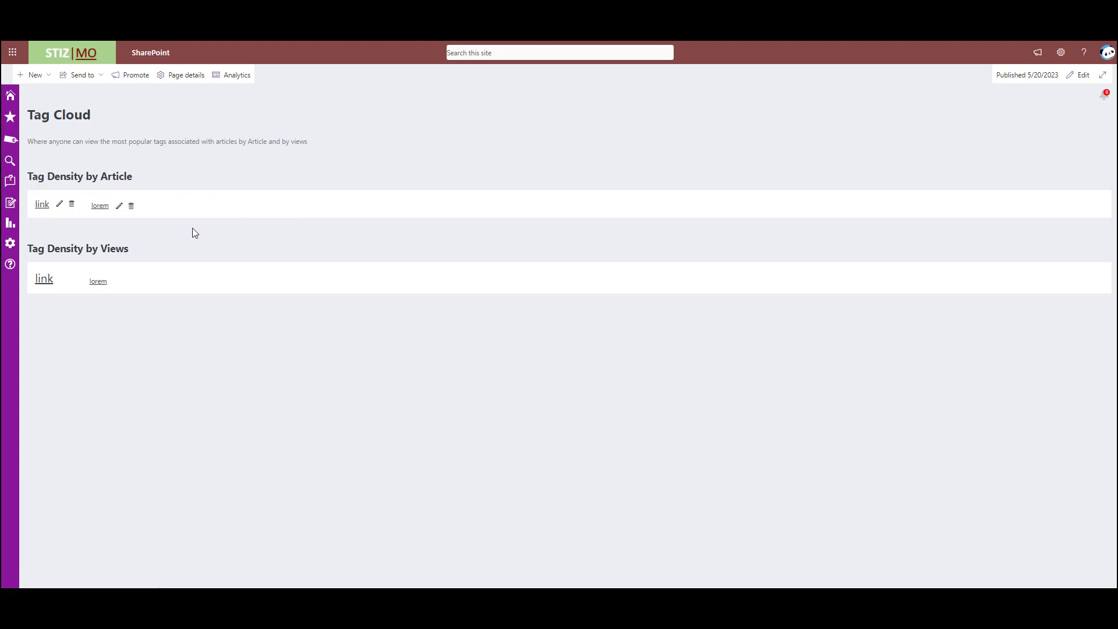
{"action": "mouse_move", "coordinate": [42, 205]}
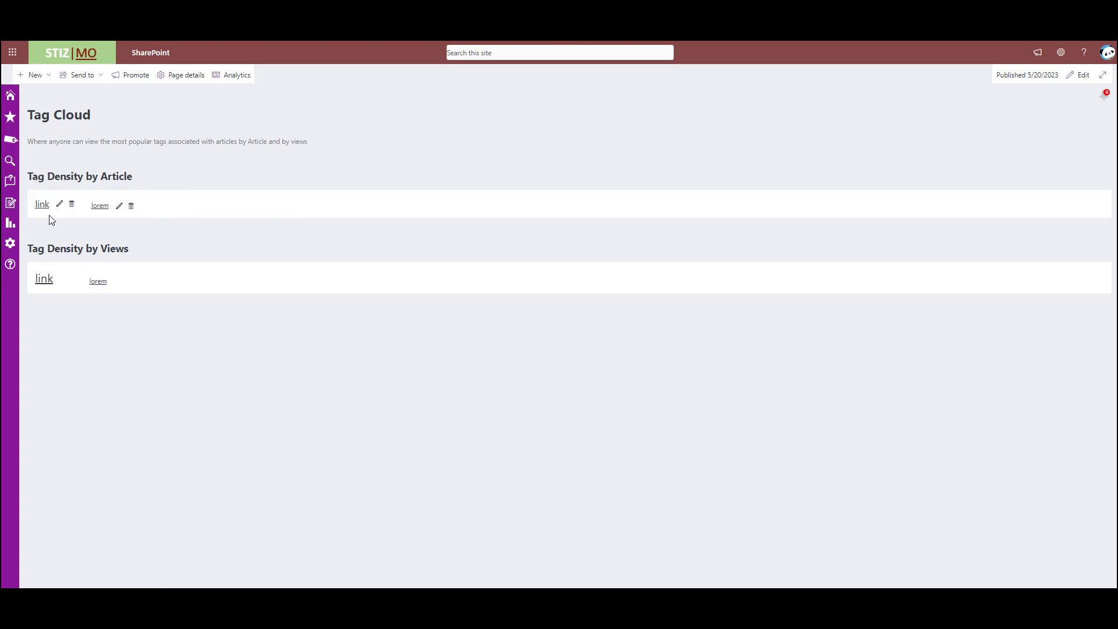
{"action": "mouse_move", "coordinate": [134, 280]}
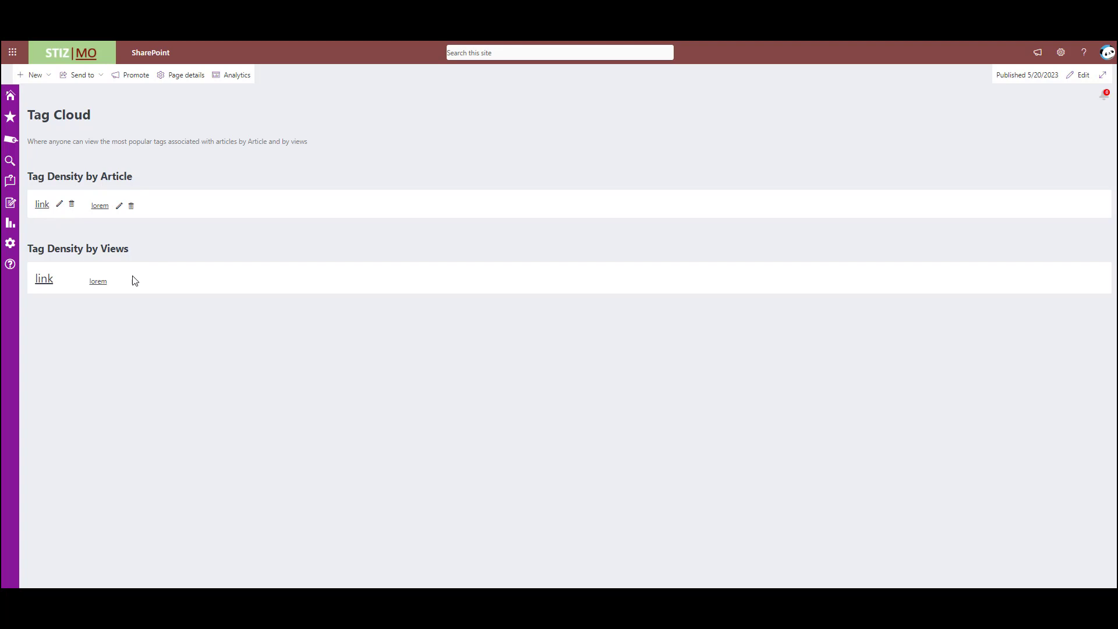
{"action": "mouse_move", "coordinate": [58, 302]}
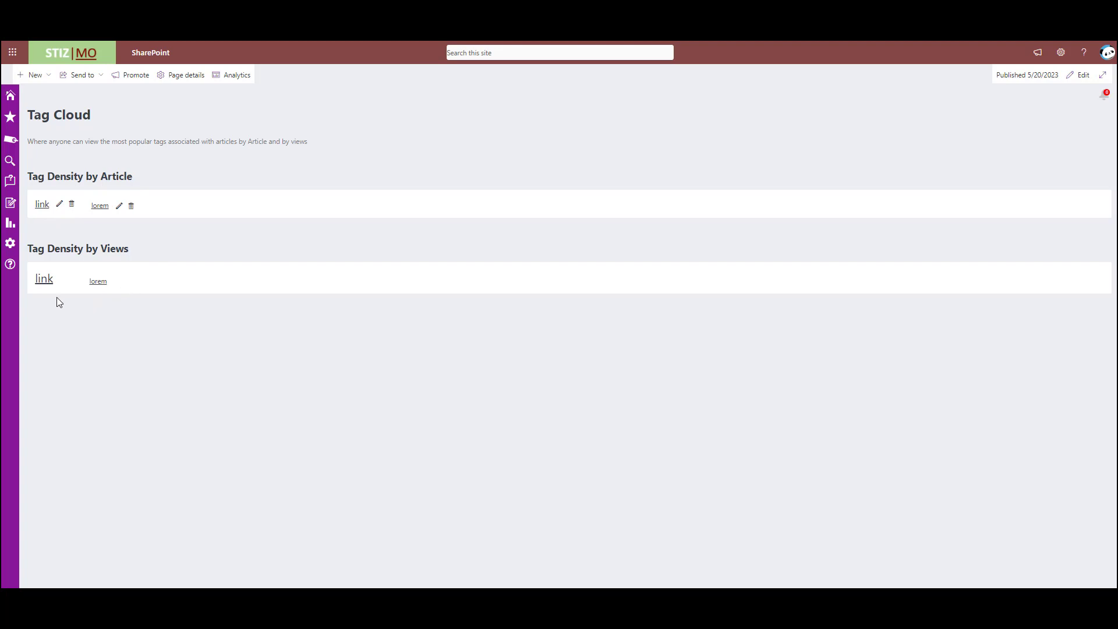
{"action": "mouse_move", "coordinate": [52, 295]}
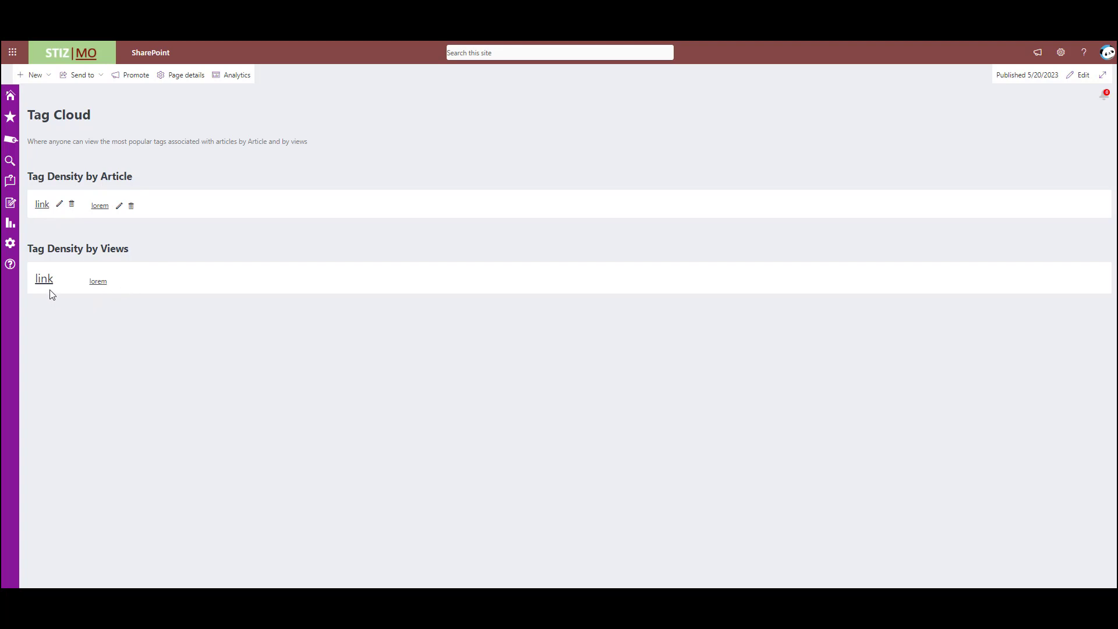
{"action": "mouse_move", "coordinate": [135, 279]}
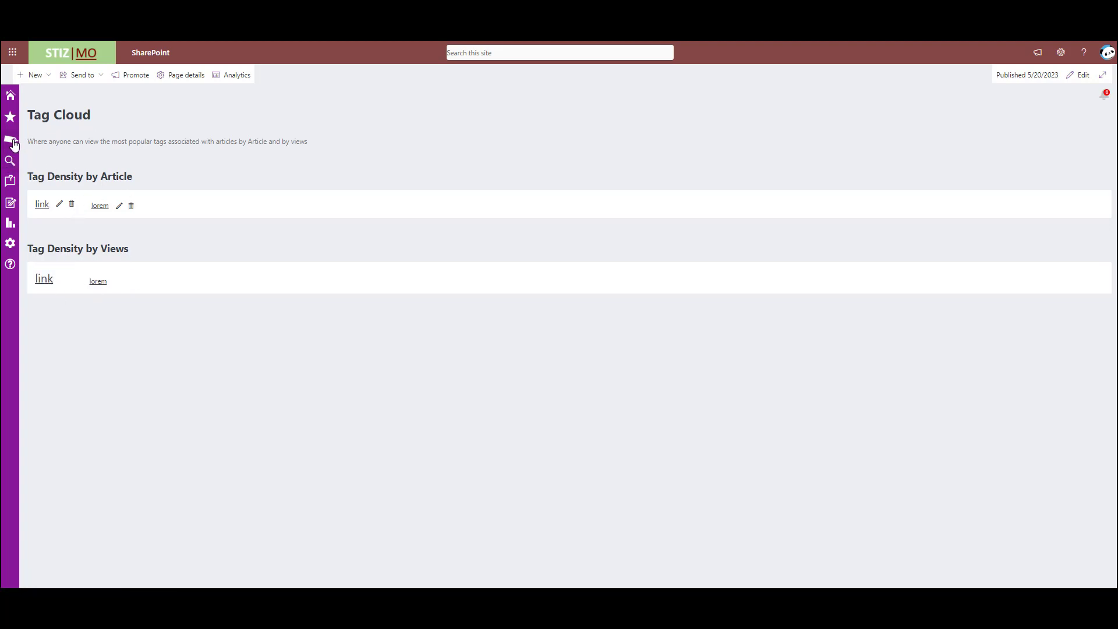
{"action": "mouse_move", "coordinate": [10, 164]}
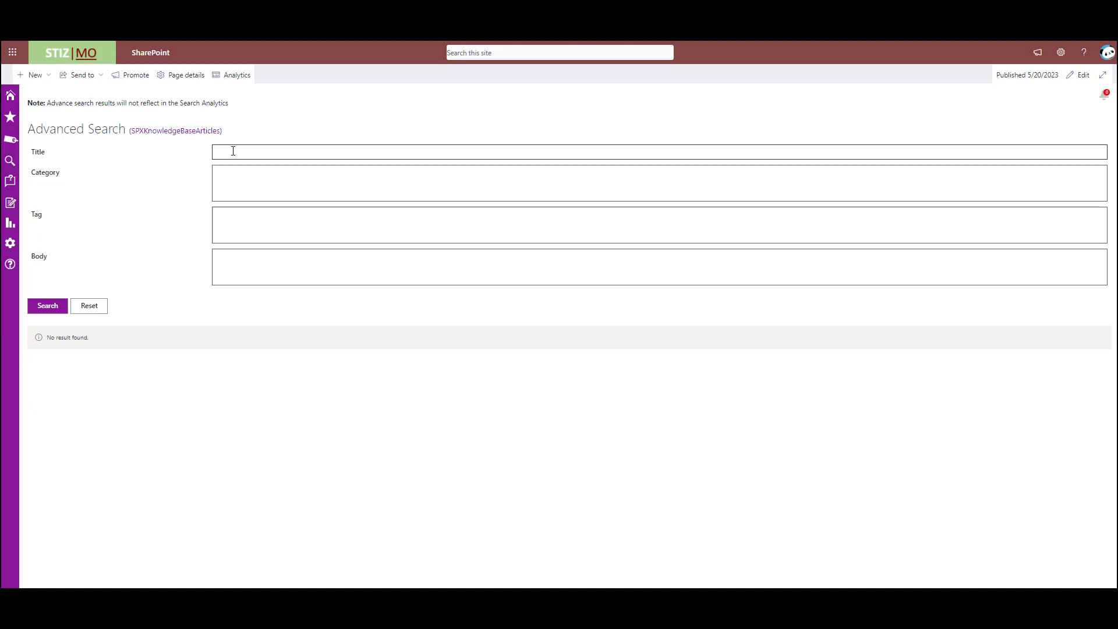
- Run an advanced search for Title 'article', returning three matching articles
{"action": "type", "text": "article"}
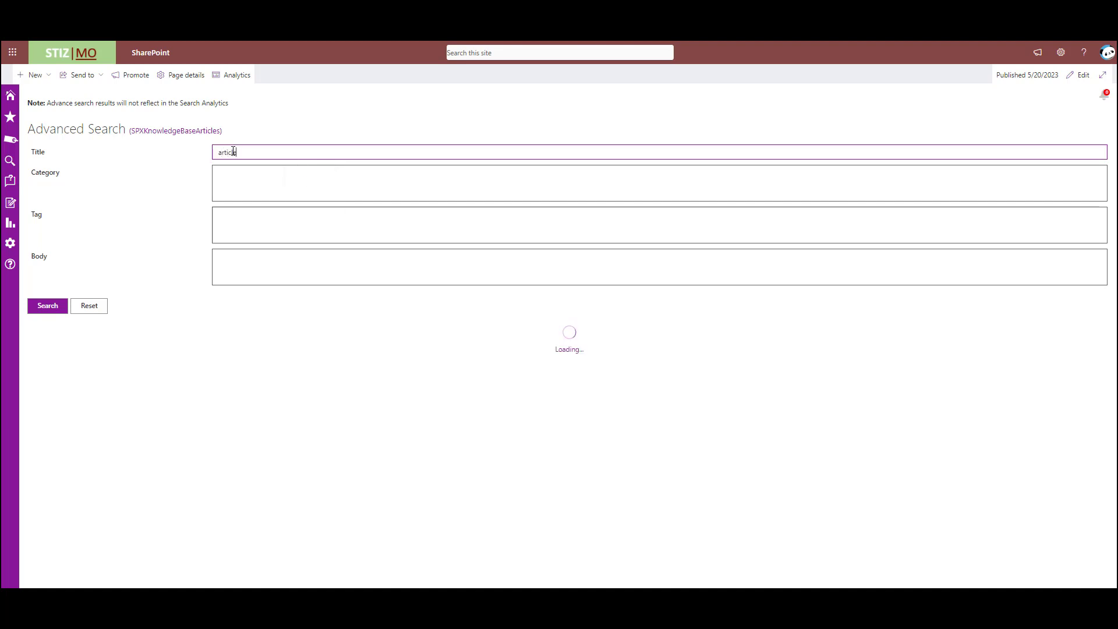
{"action": "left_click", "coordinate": [47, 305]}
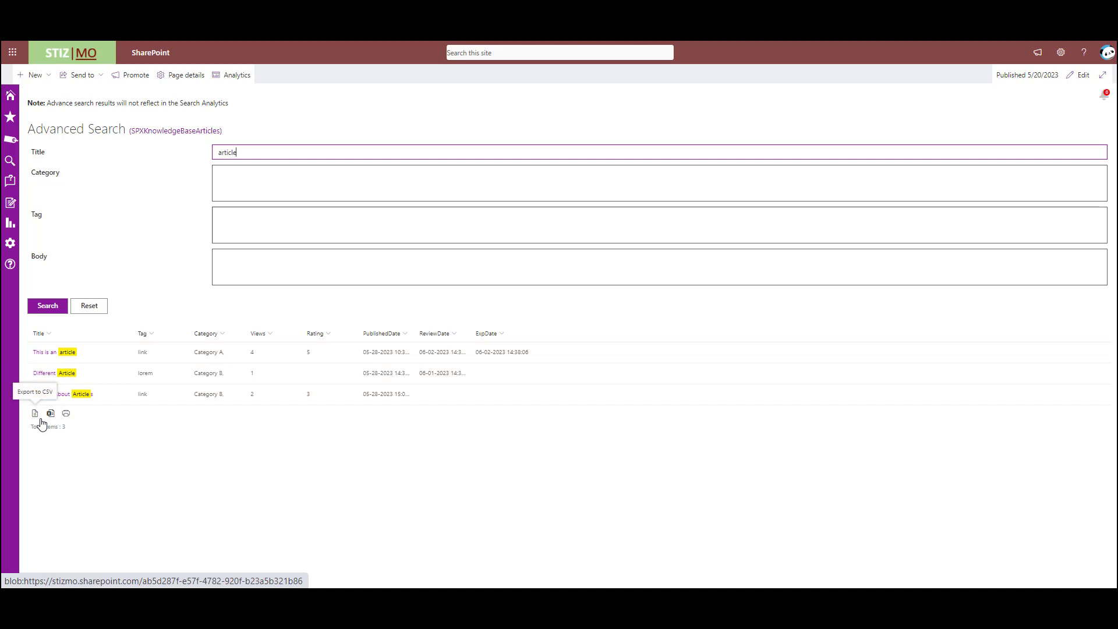
{"action": "mouse_move", "coordinate": [66, 413]}
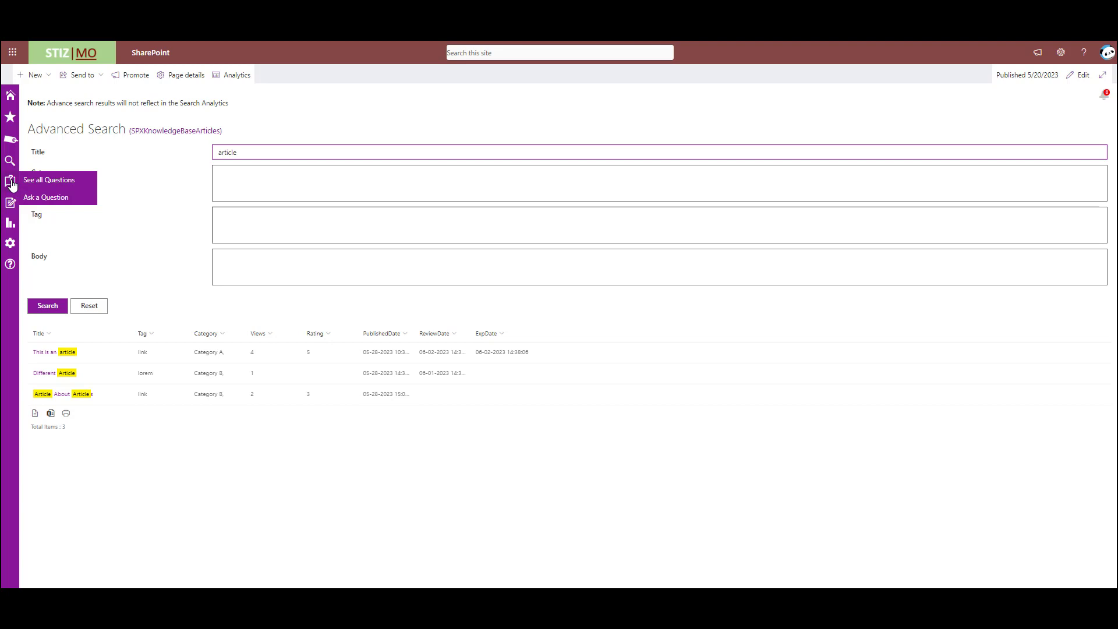
- Open all questions, cancel an empty Ask a Question form, and view Answered then All Questions
{"action": "left_click", "coordinate": [48, 180]}
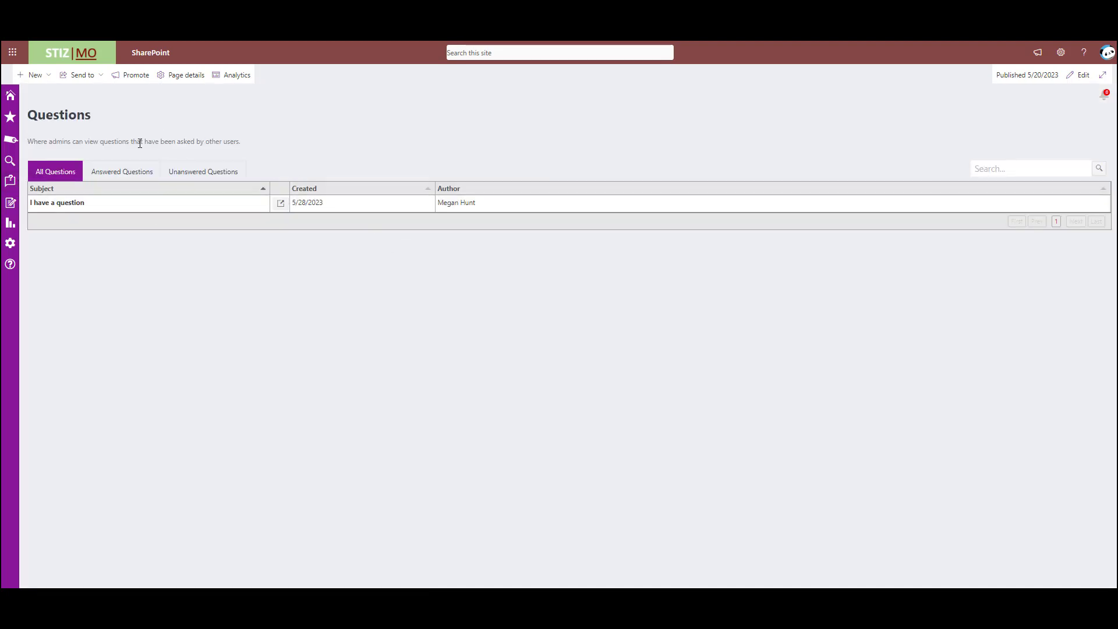
{"action": "left_click", "coordinate": [55, 171]}
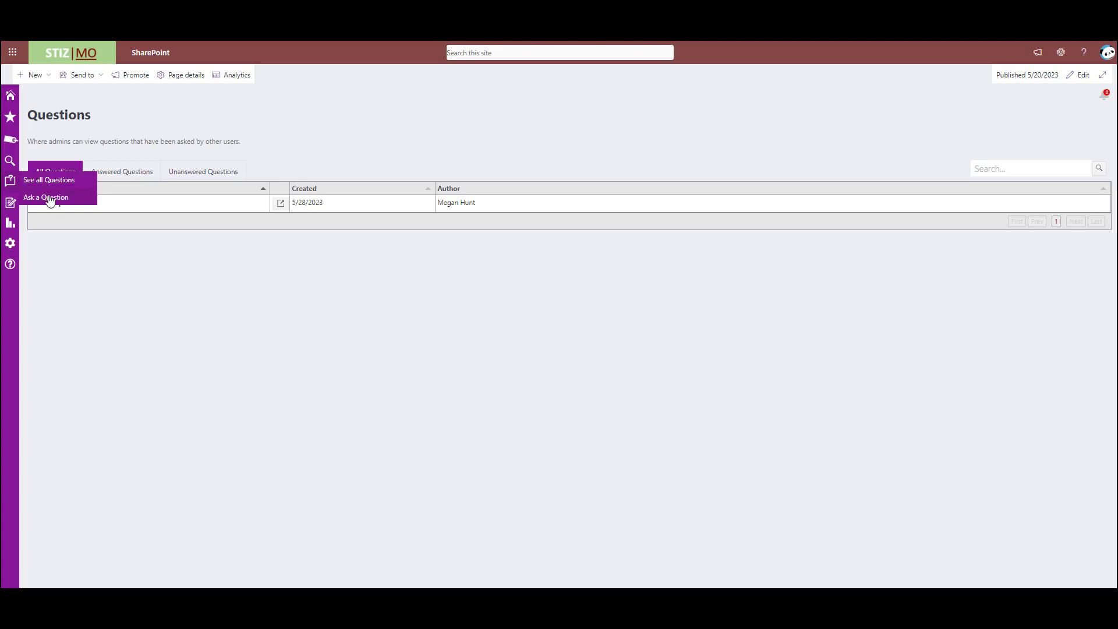
{"action": "left_click", "coordinate": [45, 197]}
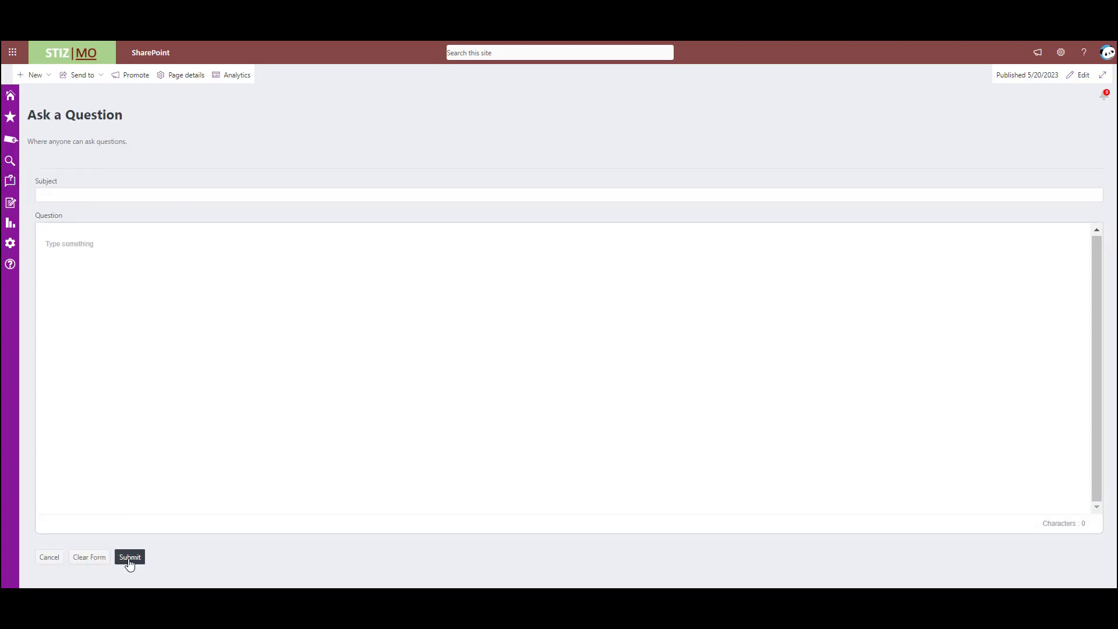
{"action": "left_click", "coordinate": [129, 557]}
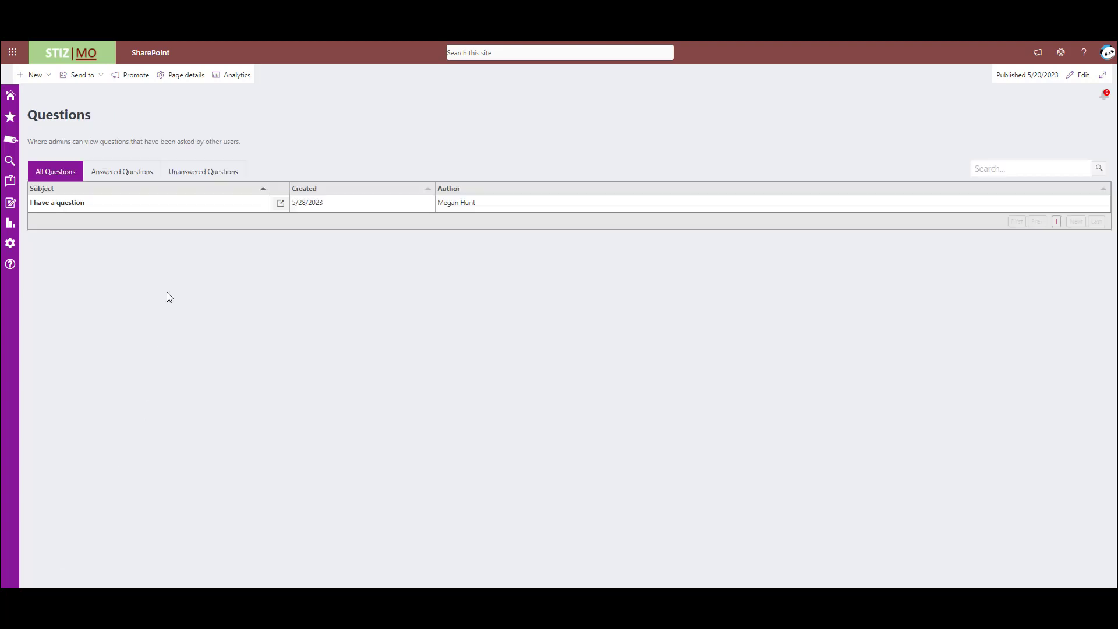
{"action": "left_click", "coordinate": [121, 171]}
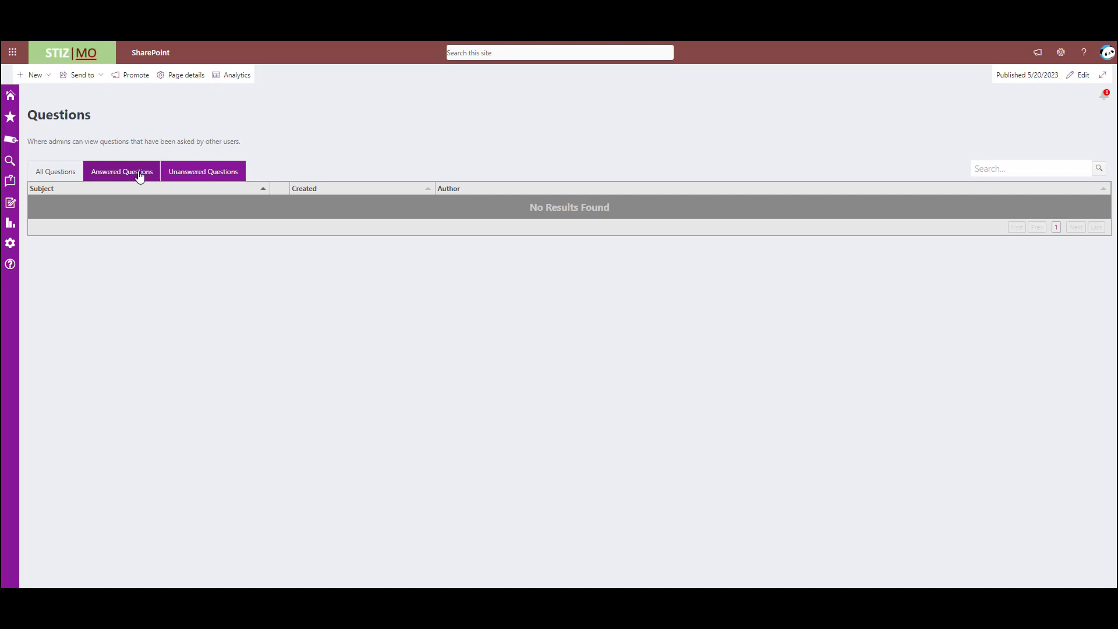
{"action": "left_click", "coordinate": [54, 171]}
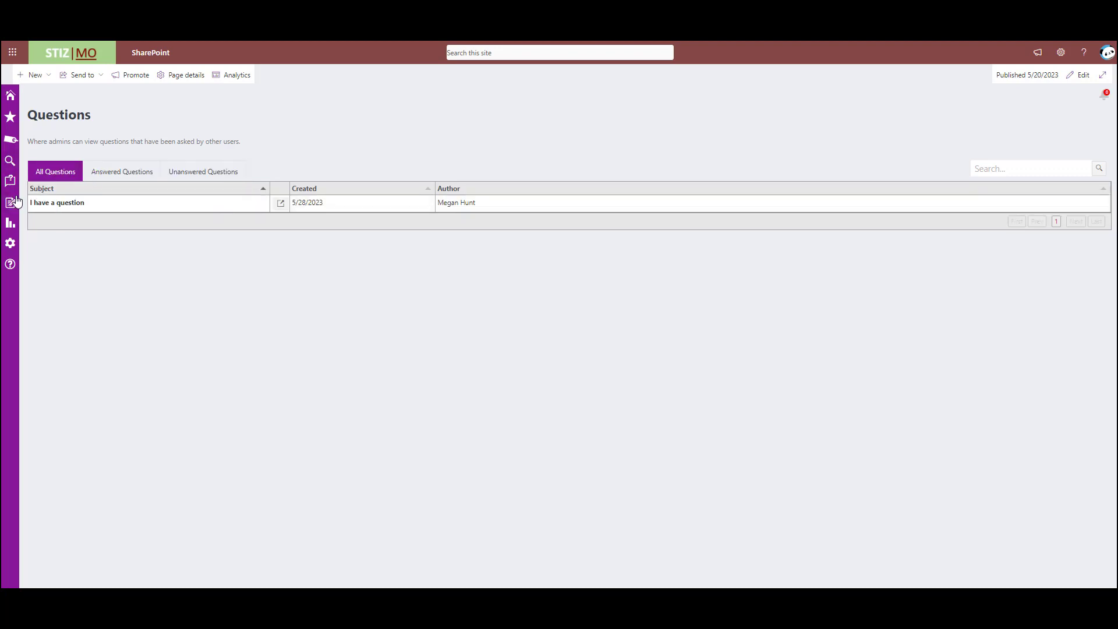
{"action": "left_click", "coordinate": [10, 202]}
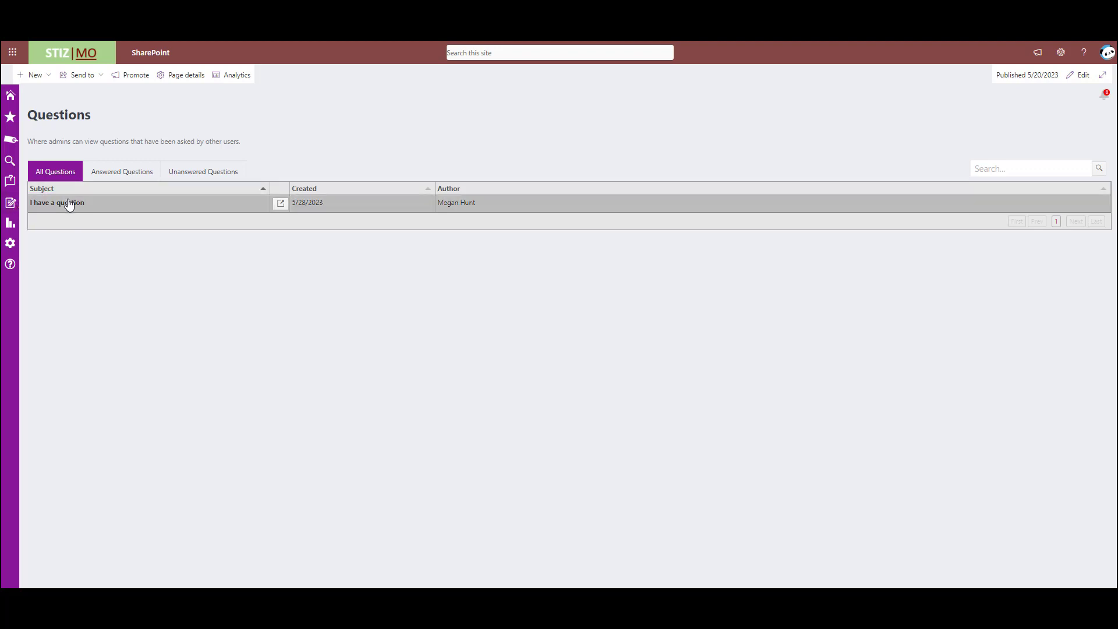
- Open 'This is an article' for editing from Manage Articles with Category A expanded
{"action": "left_click", "coordinate": [10, 202]}
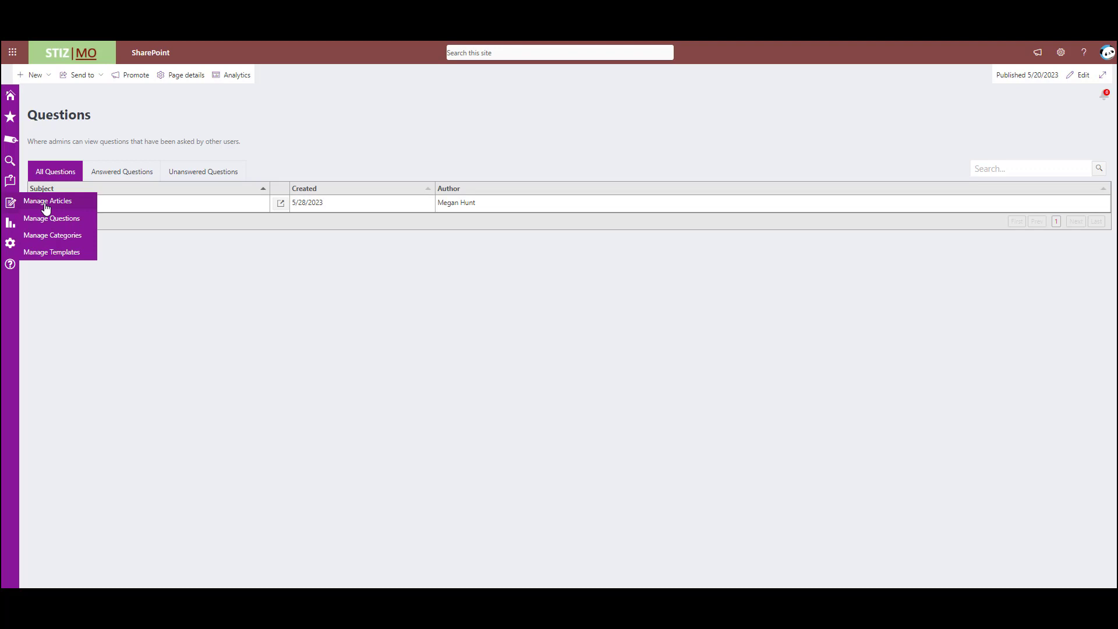
{"action": "left_click", "coordinate": [47, 200]}
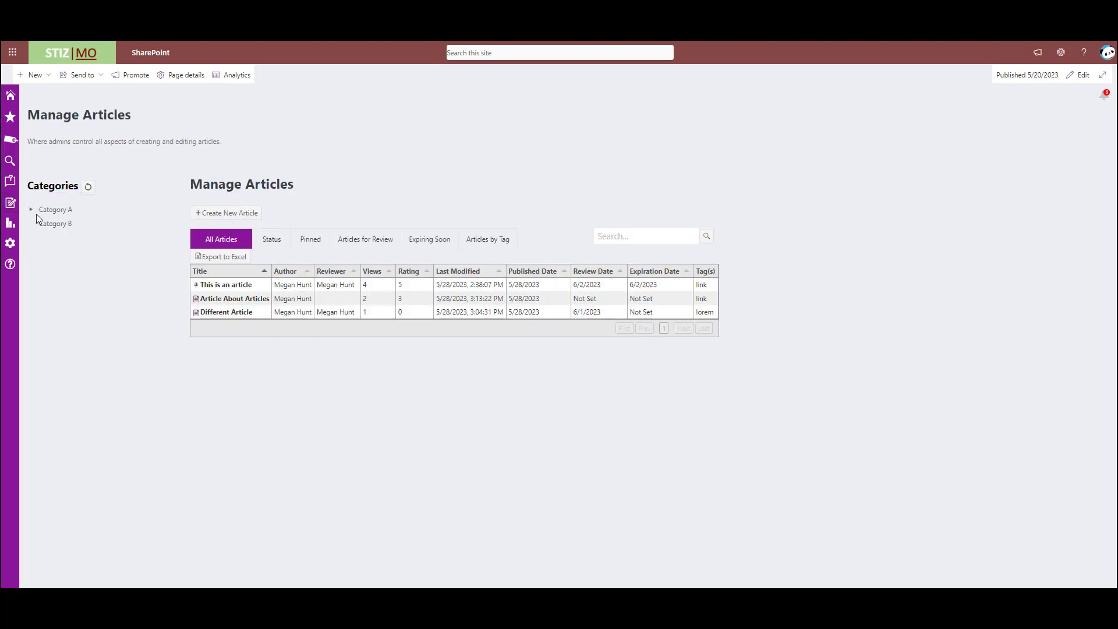
{"action": "left_click", "coordinate": [31, 209]}
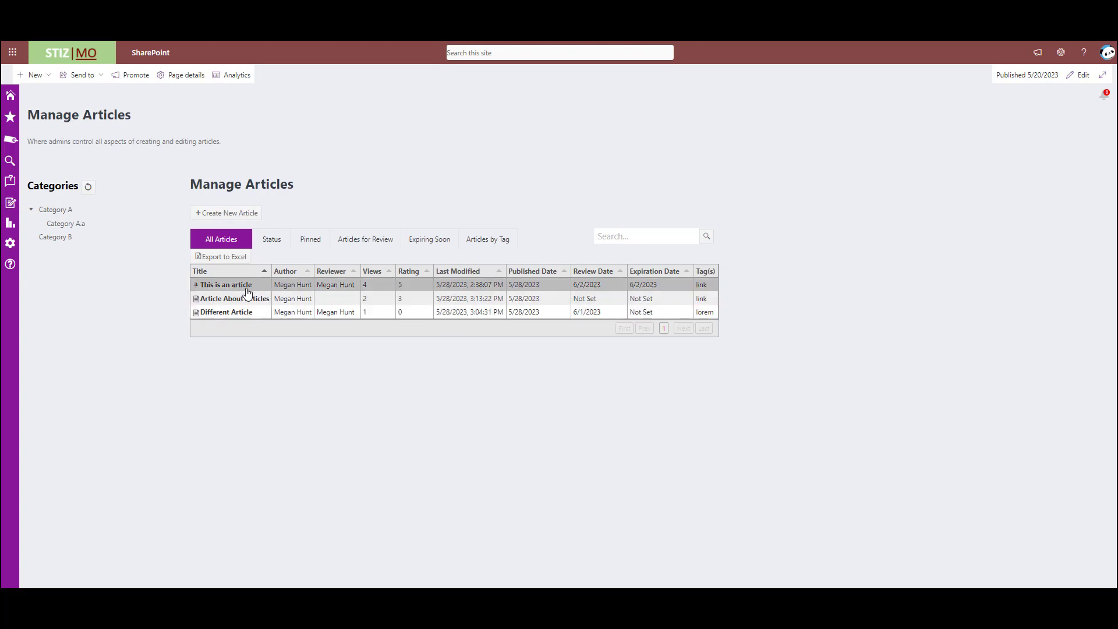
{"action": "left_click", "coordinate": [225, 283]}
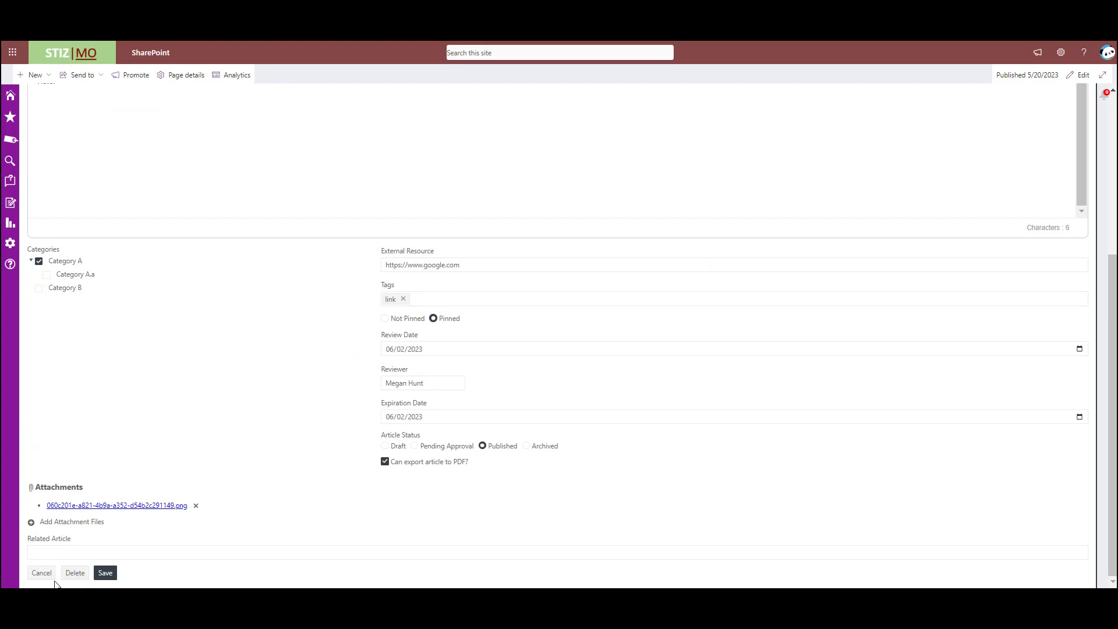
- Close the article edit unsaved and start a new article draft
{"action": "left_click", "coordinate": [105, 572]}
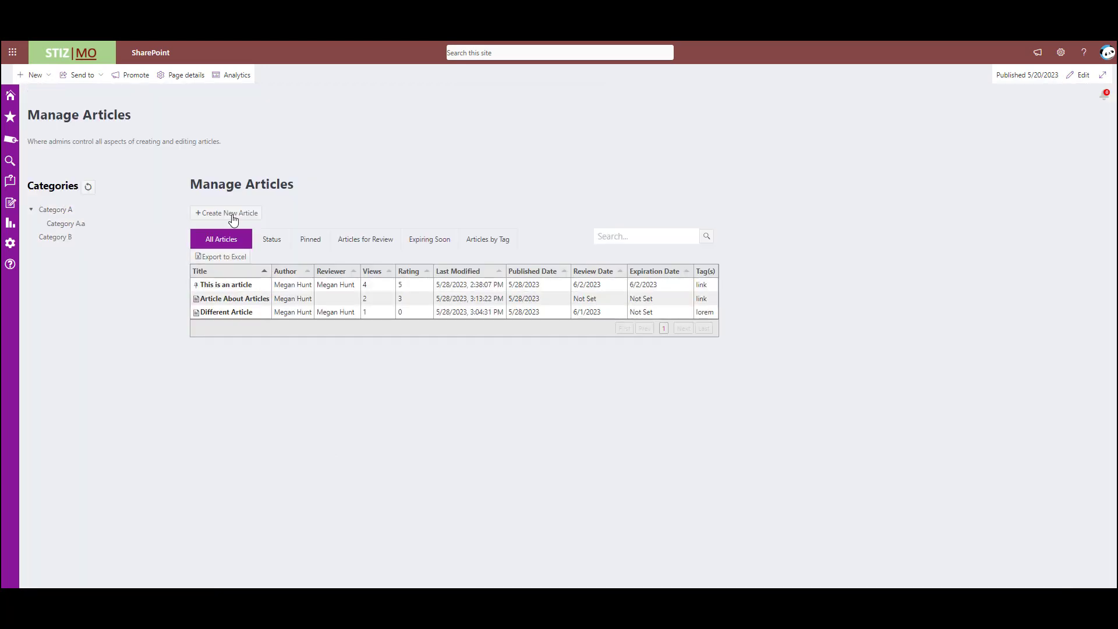
{"action": "left_click", "coordinate": [225, 213]}
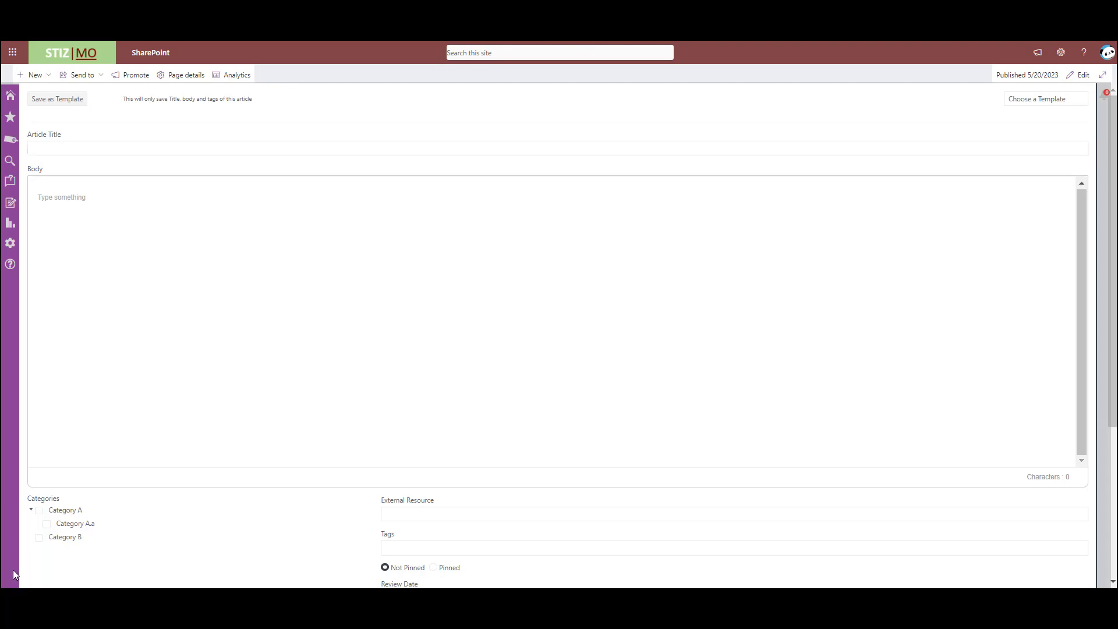
{"action": "scroll", "scroll_direction": "down", "scroll_amount": 3}
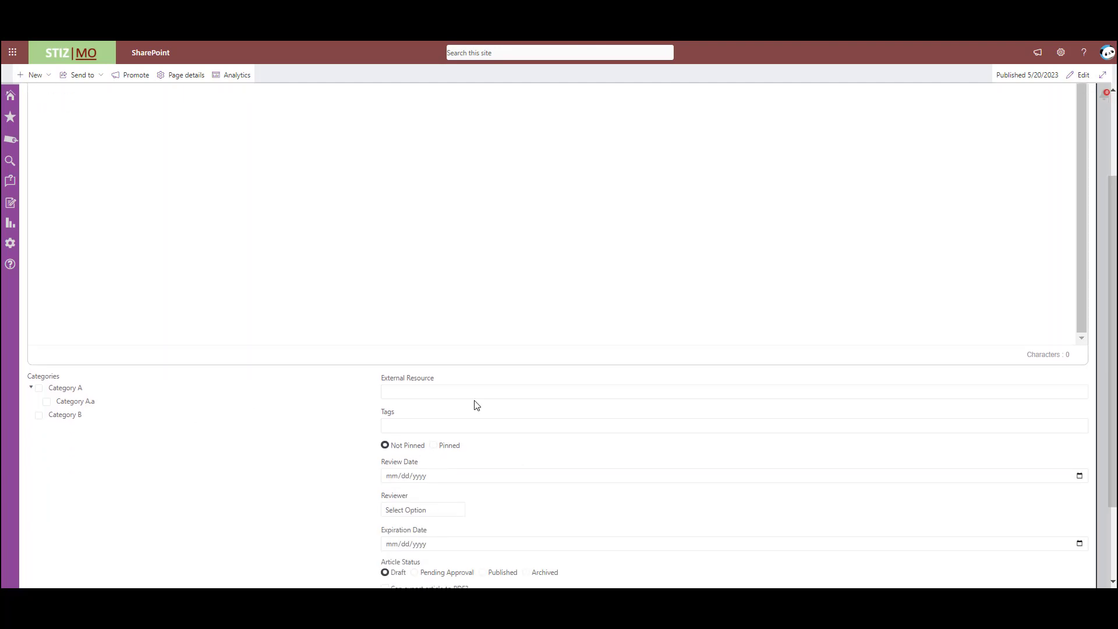
{"action": "left_click", "coordinate": [473, 391]}
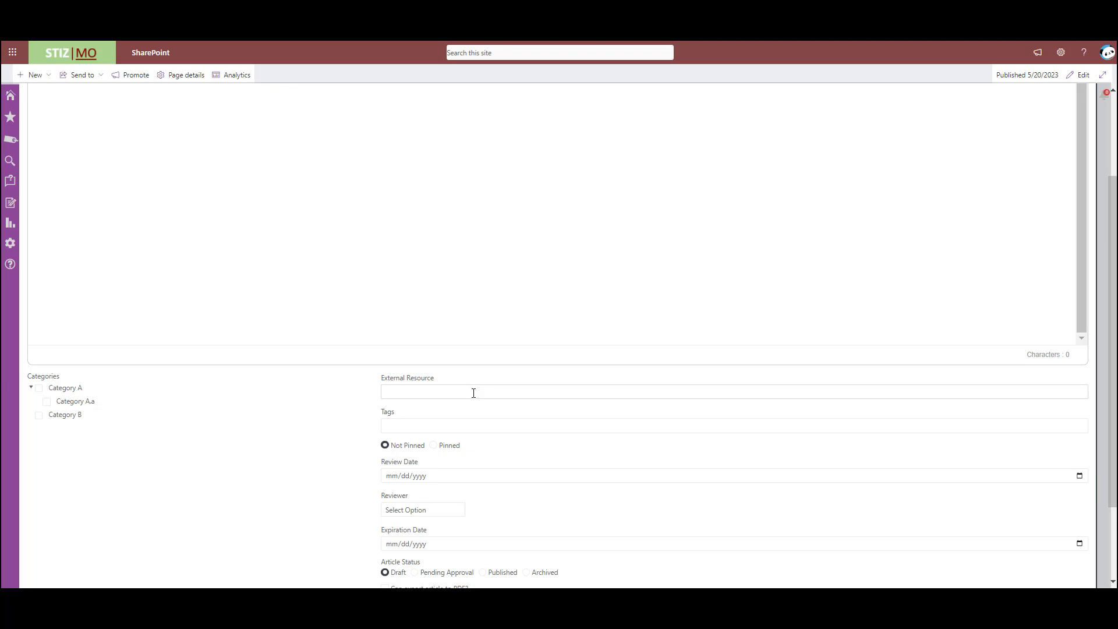
{"action": "scroll", "scroll_direction": "down", "scroll_amount": 3}
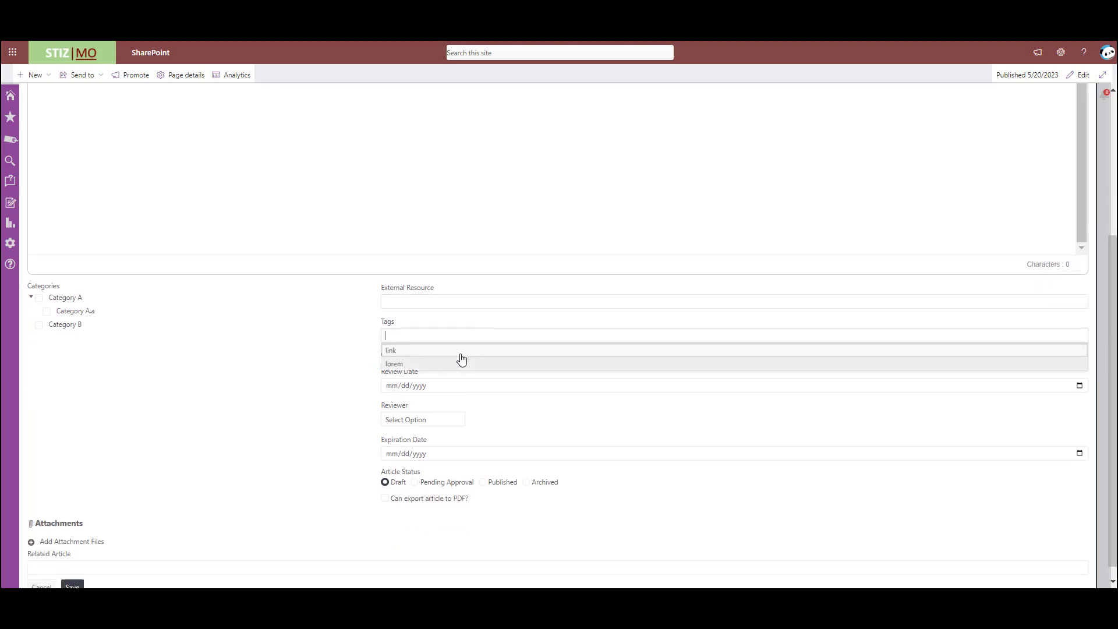
- Add tag 'newtag' and look up a related article, then discard the draft
{"action": "type", "text": "newtag"}
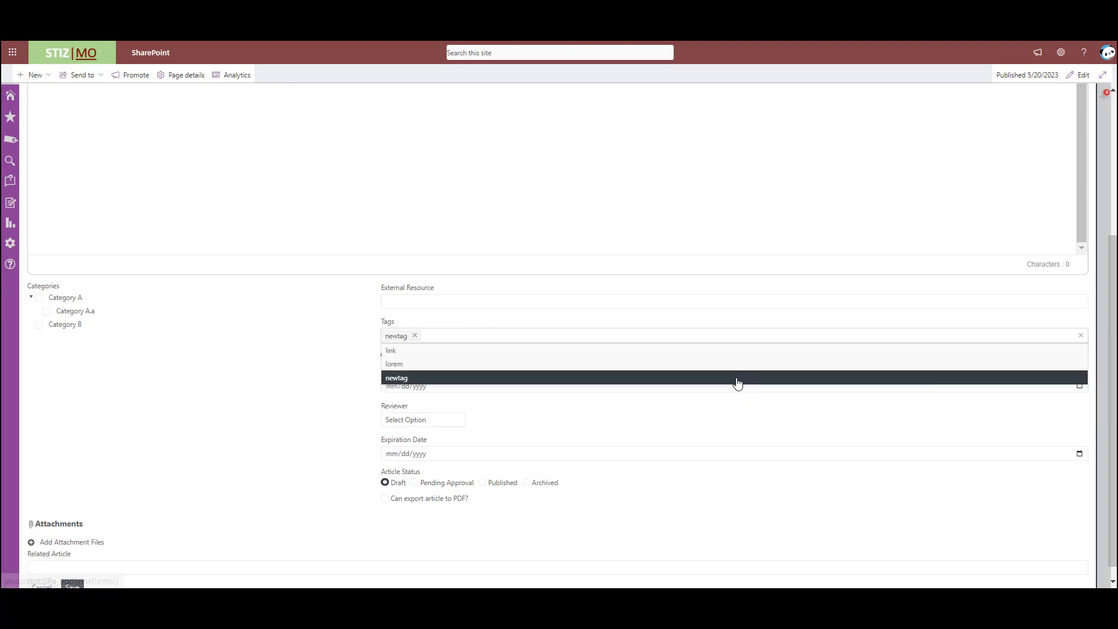
{"action": "left_click", "coordinate": [396, 377]}
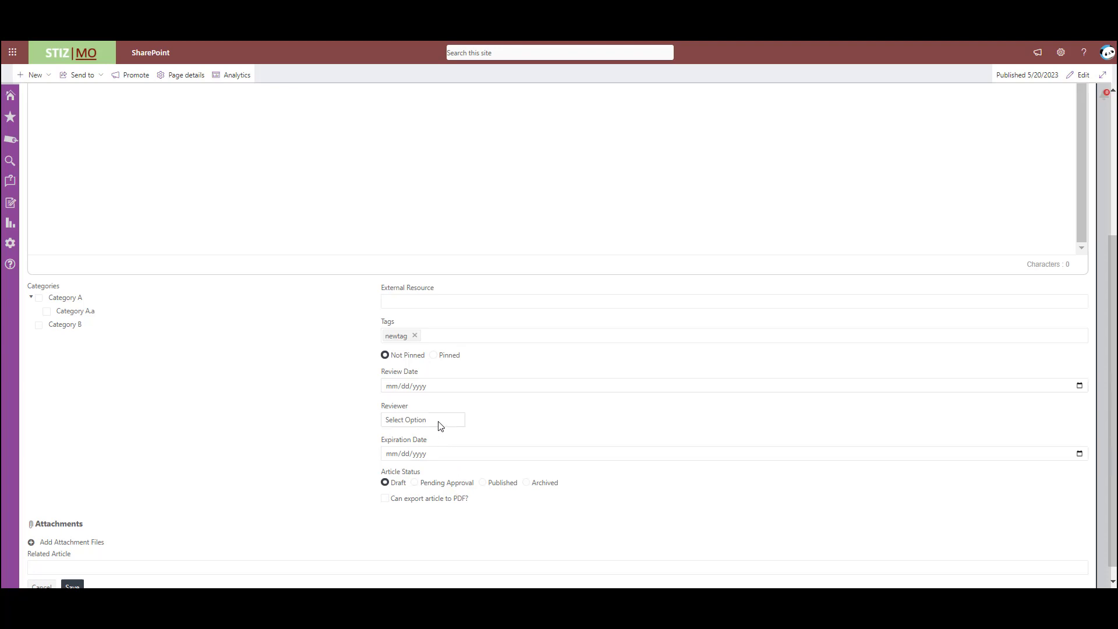
{"action": "mouse_move", "coordinate": [460, 462]}
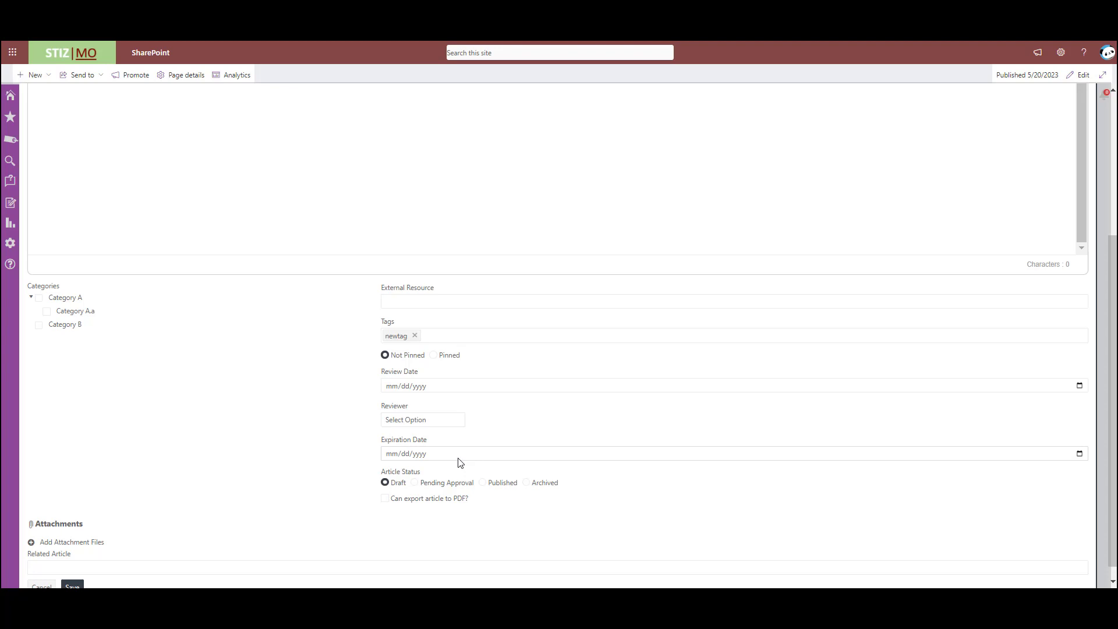
{"action": "mouse_move", "coordinate": [99, 343]}
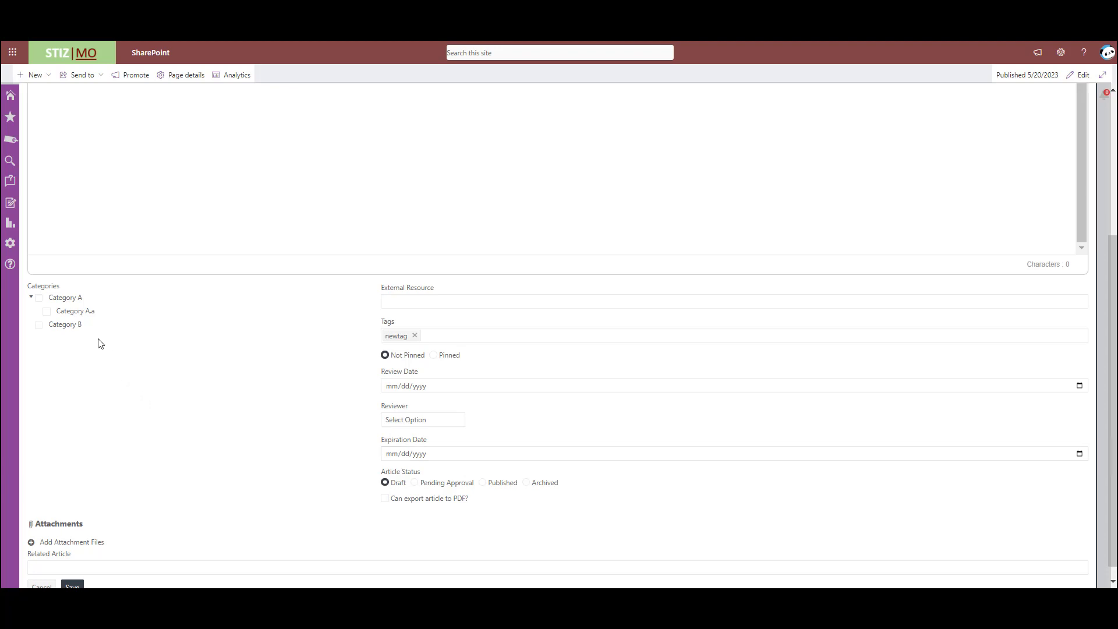
{"action": "mouse_move", "coordinate": [98, 341]}
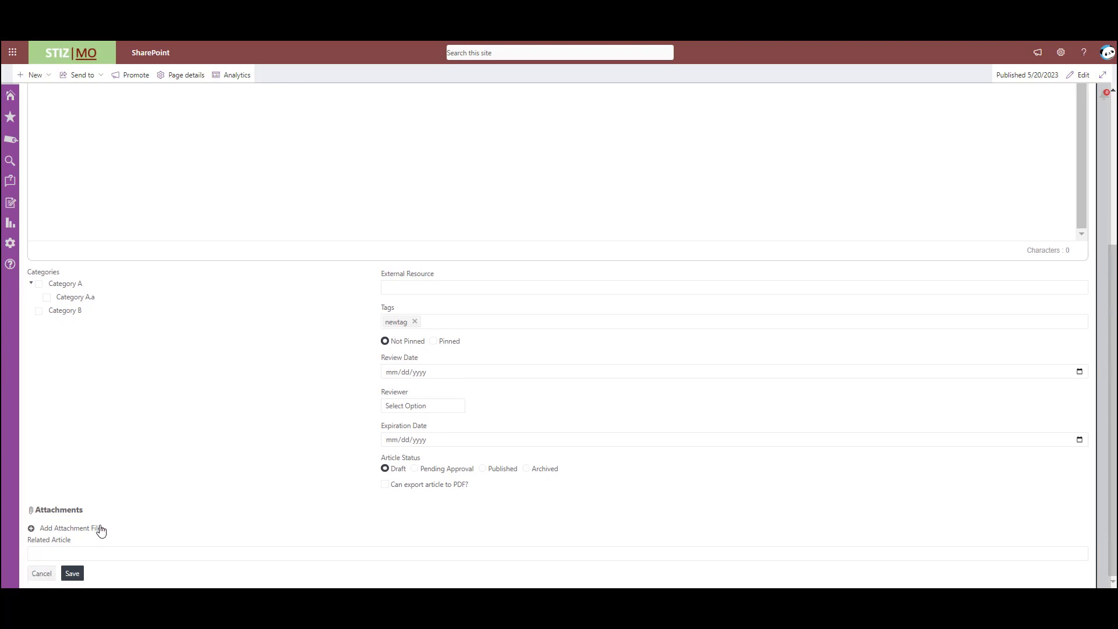
{"action": "left_click", "coordinate": [125, 553]}
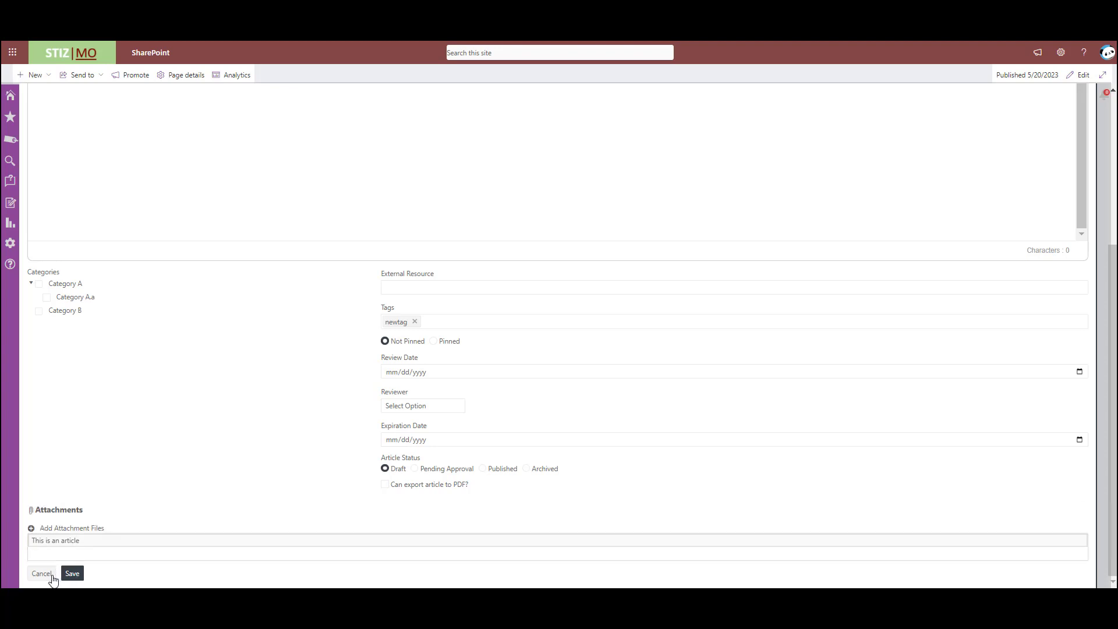
{"action": "left_click", "coordinate": [42, 573]}
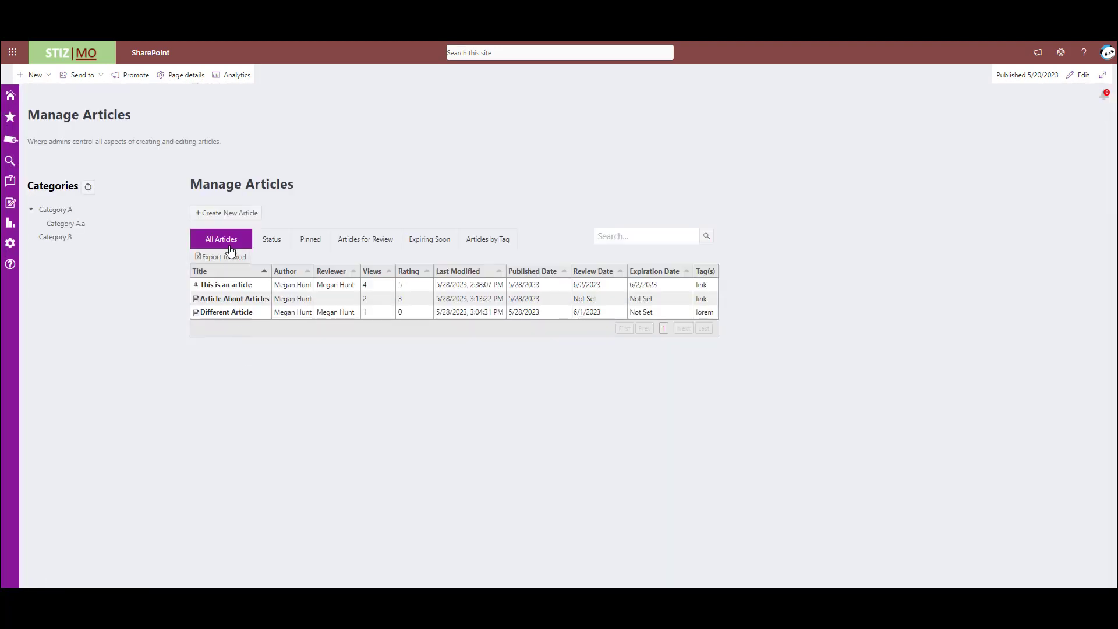
- Open another blank new-article form and discard it, keeping the three articles
{"action": "left_click", "coordinate": [225, 213]}
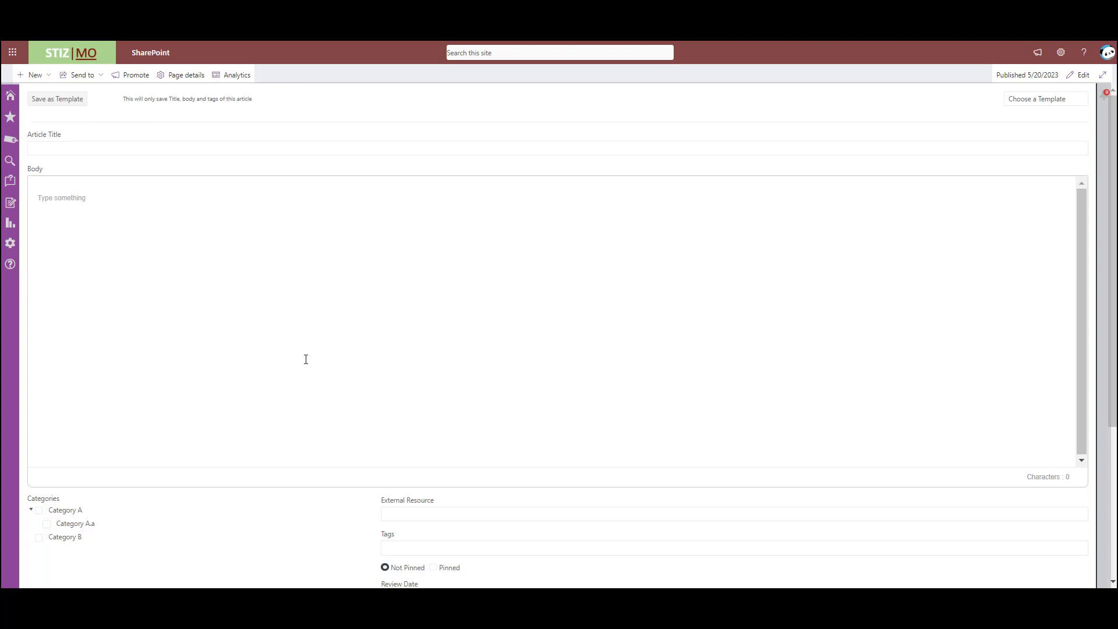
{"action": "scroll", "scroll_direction": "down", "scroll_amount": 3}
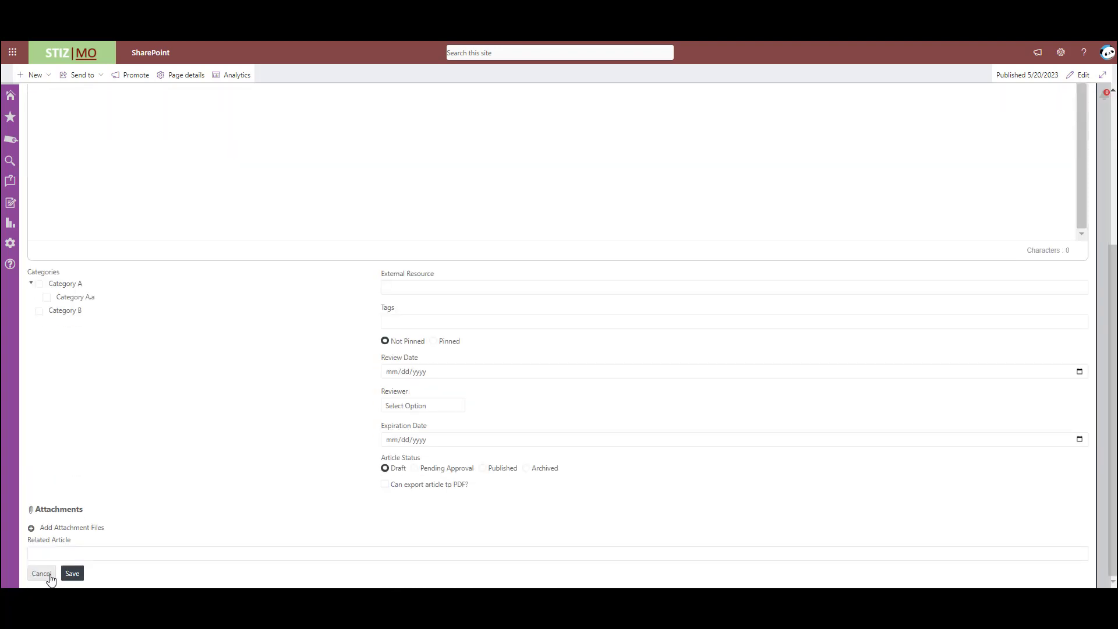
{"action": "left_click", "coordinate": [41, 573]}
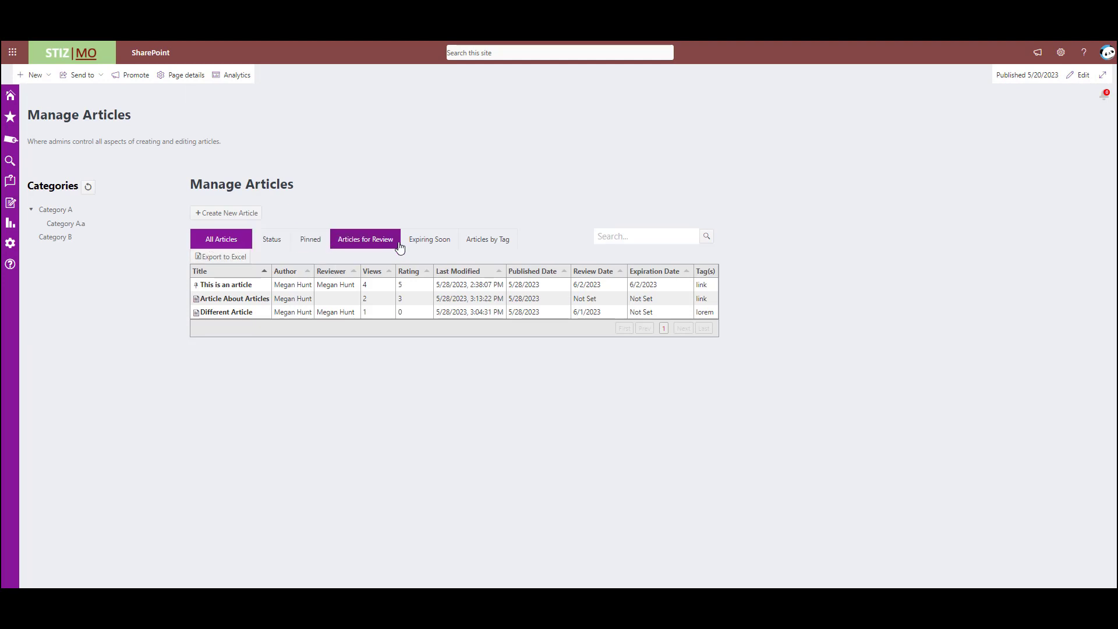
- View Articles for Review, then open Manage Questions listing 'I have a question'
{"action": "left_click", "coordinate": [428, 239]}
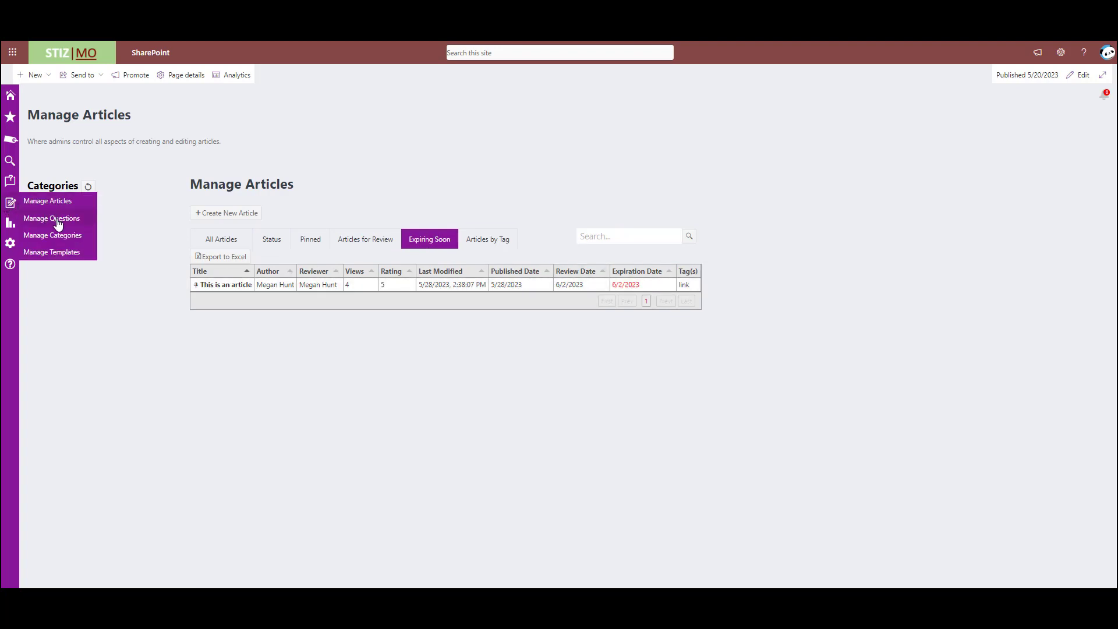
{"action": "left_click", "coordinate": [51, 219]}
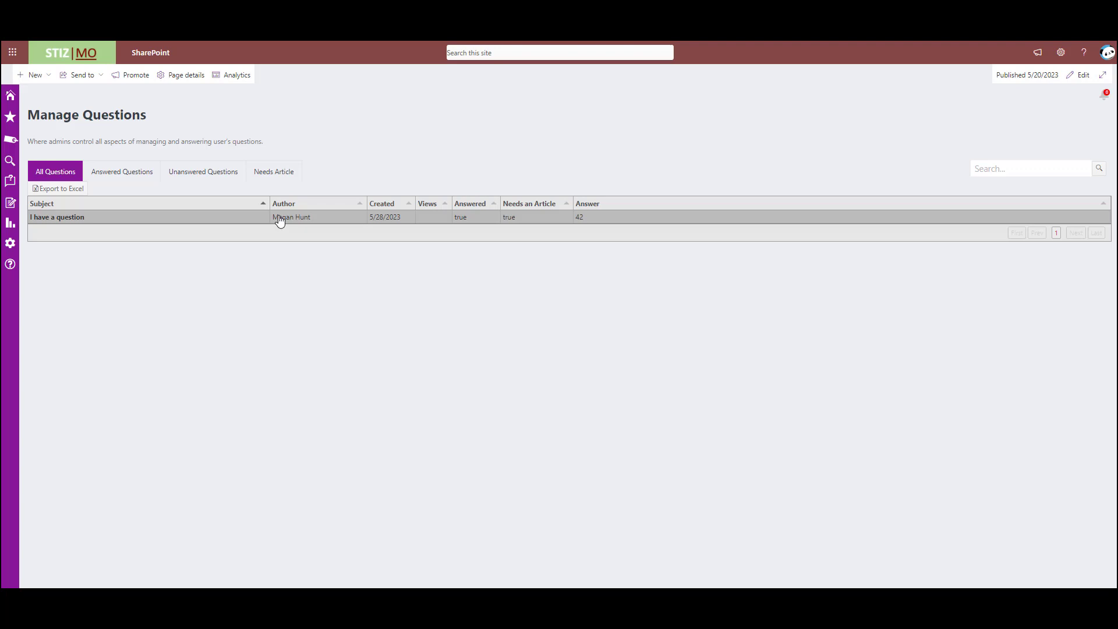
- Open 'I have a question' from Unanswered Questions, enter answer 42, and cancel without saving
{"action": "left_click", "coordinate": [203, 171]}
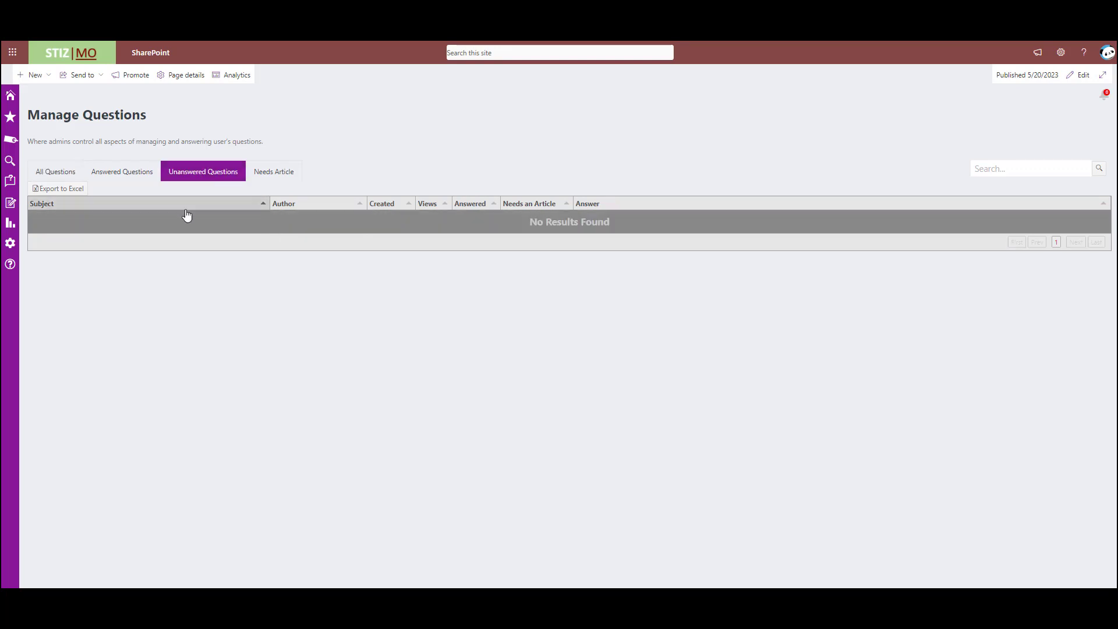
{"action": "left_click", "coordinate": [134, 216]}
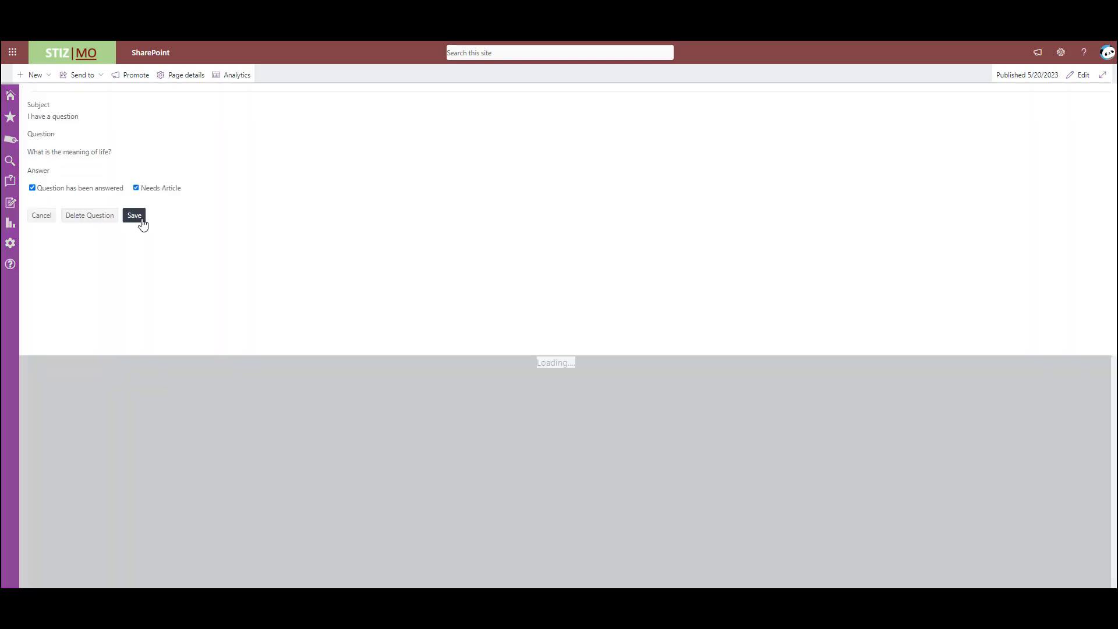
{"action": "type", "text": "42"}
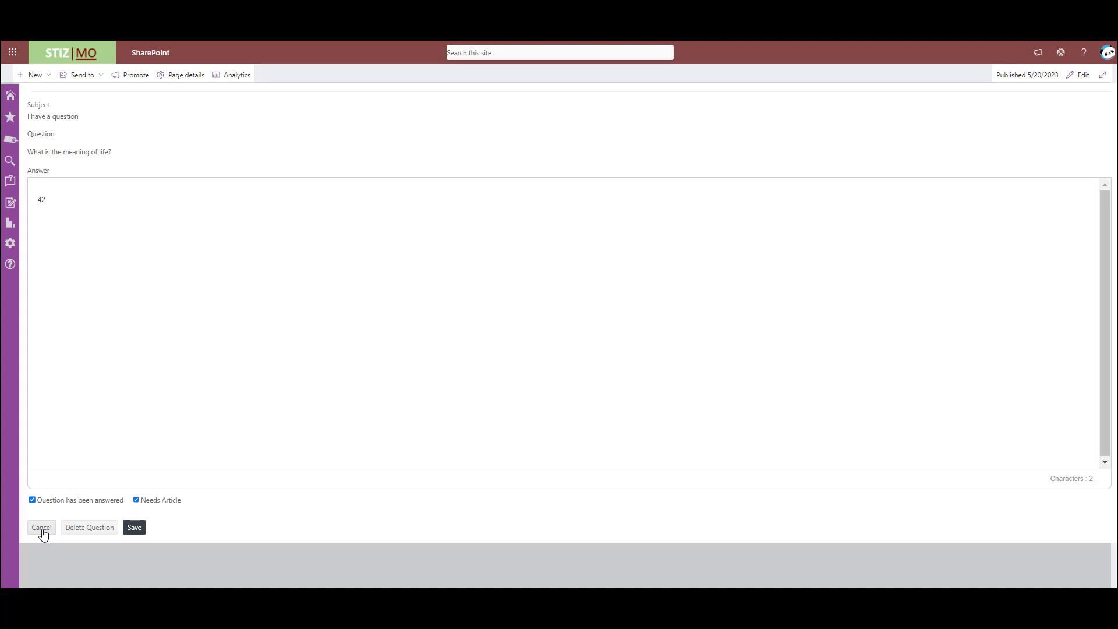
{"action": "left_click", "coordinate": [41, 527]}
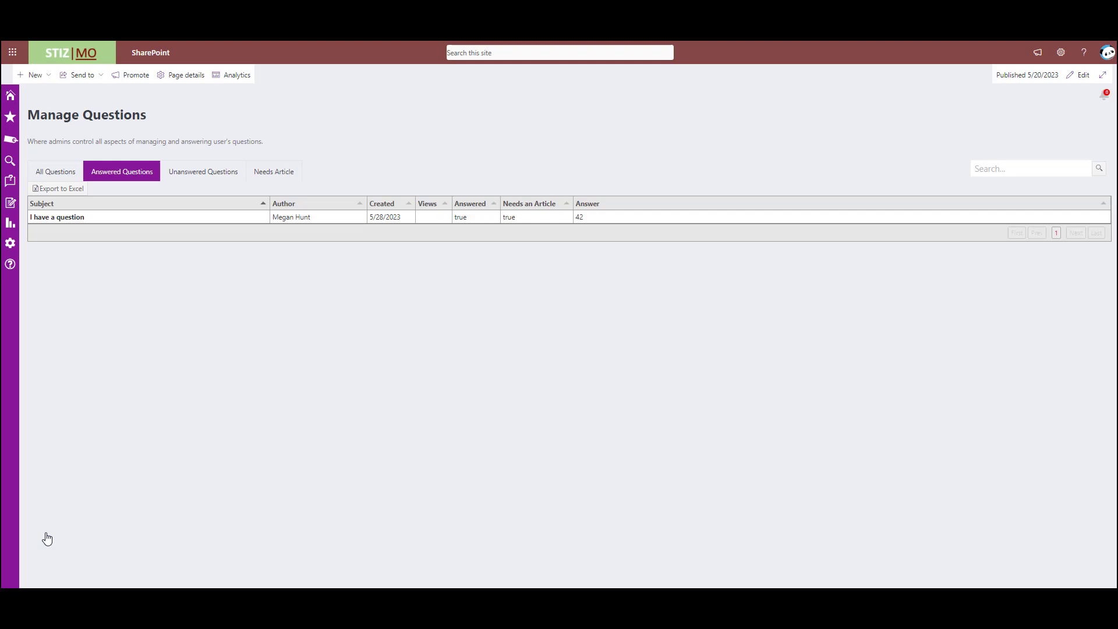
{"action": "left_click", "coordinate": [10, 198]}
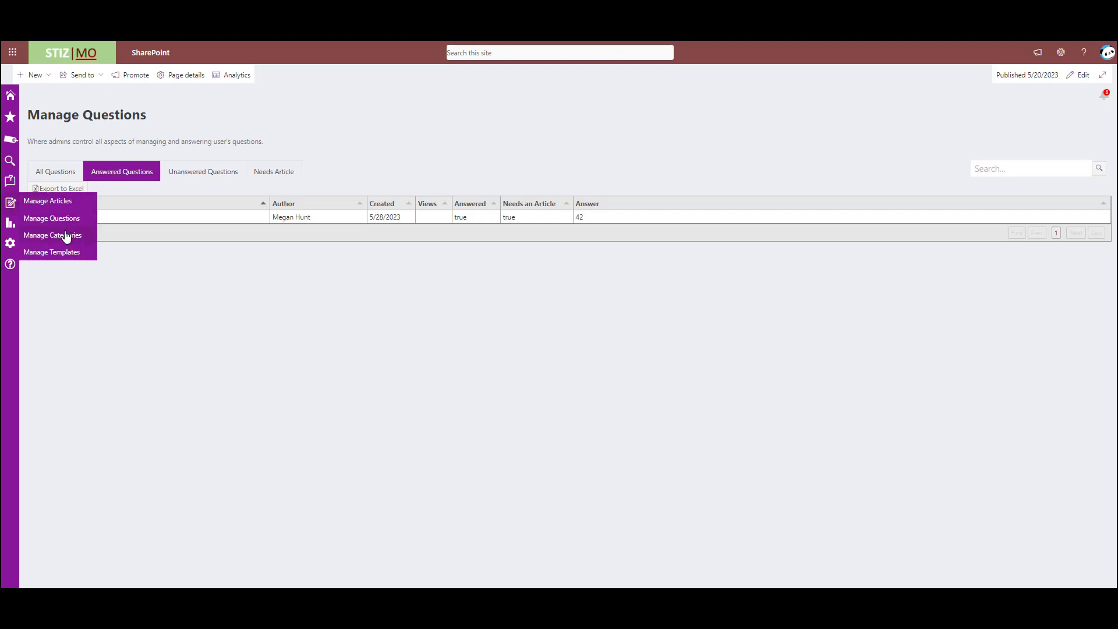
- From Manage Categories, start a new category restricted to a new access group
{"action": "left_click", "coordinate": [51, 235]}
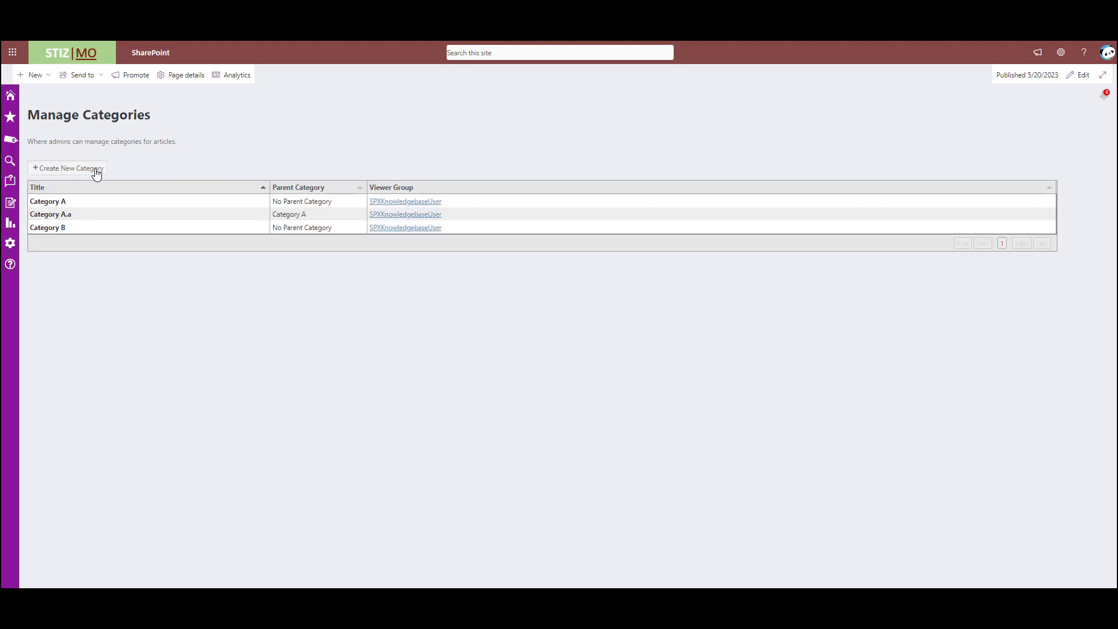
{"action": "left_click", "coordinate": [67, 168]}
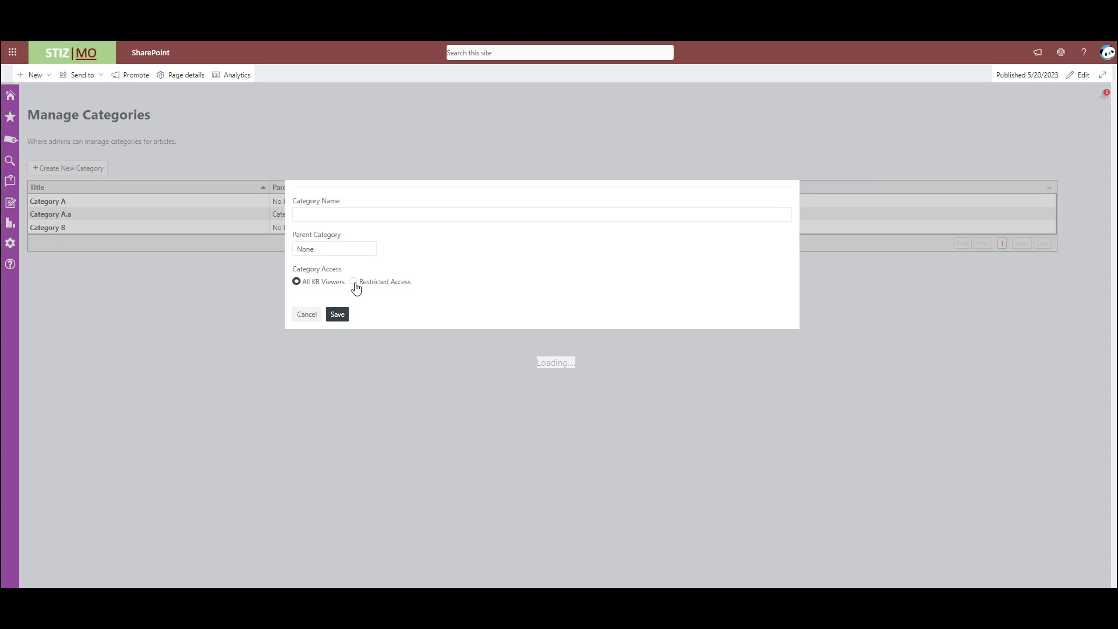
{"action": "left_click", "coordinate": [353, 280]}
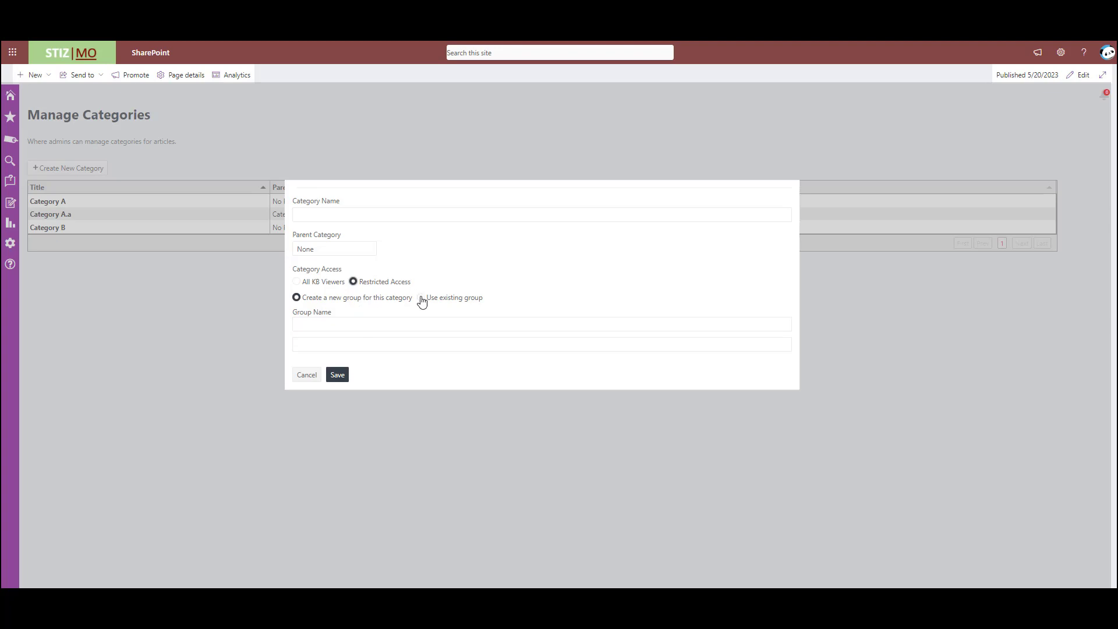
{"action": "left_click", "coordinate": [420, 298]}
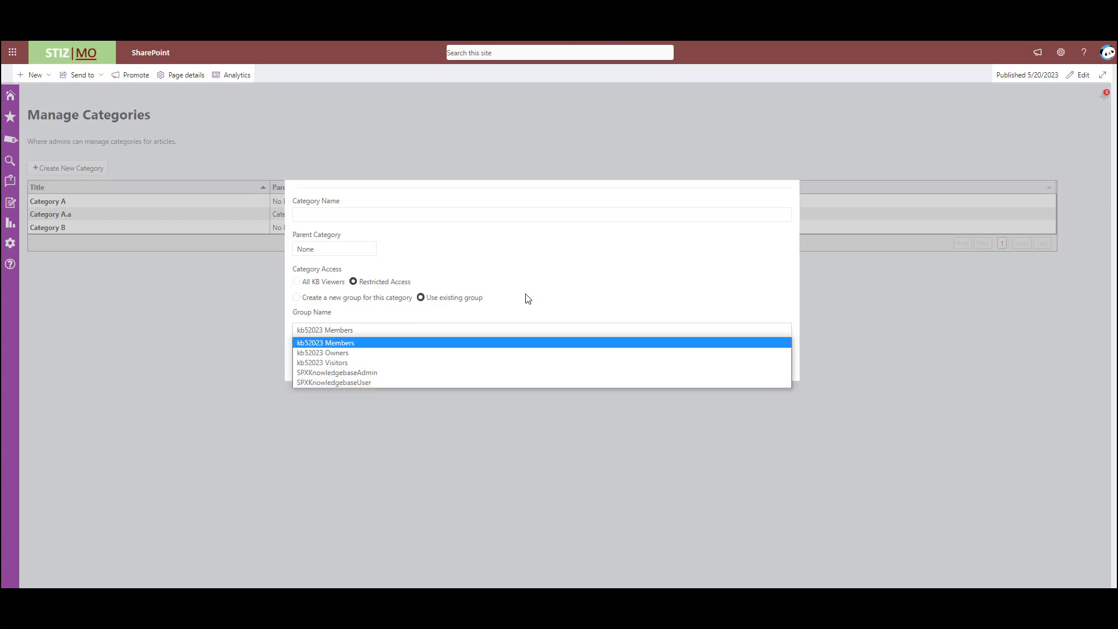
{"action": "left_click", "coordinate": [296, 298]}
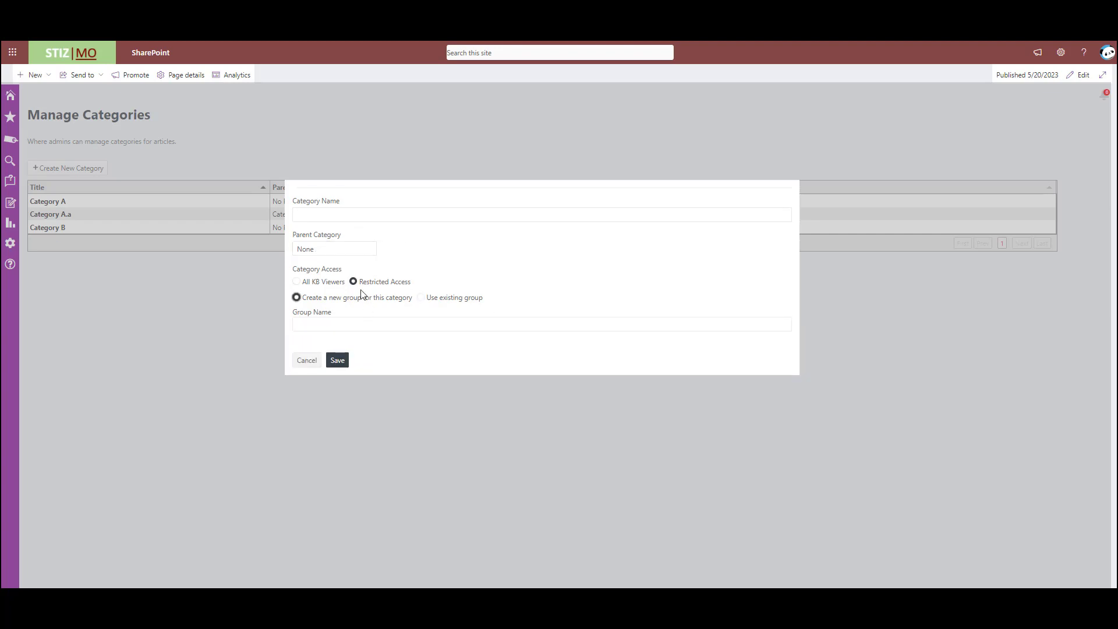
{"action": "mouse_move", "coordinate": [315, 375]}
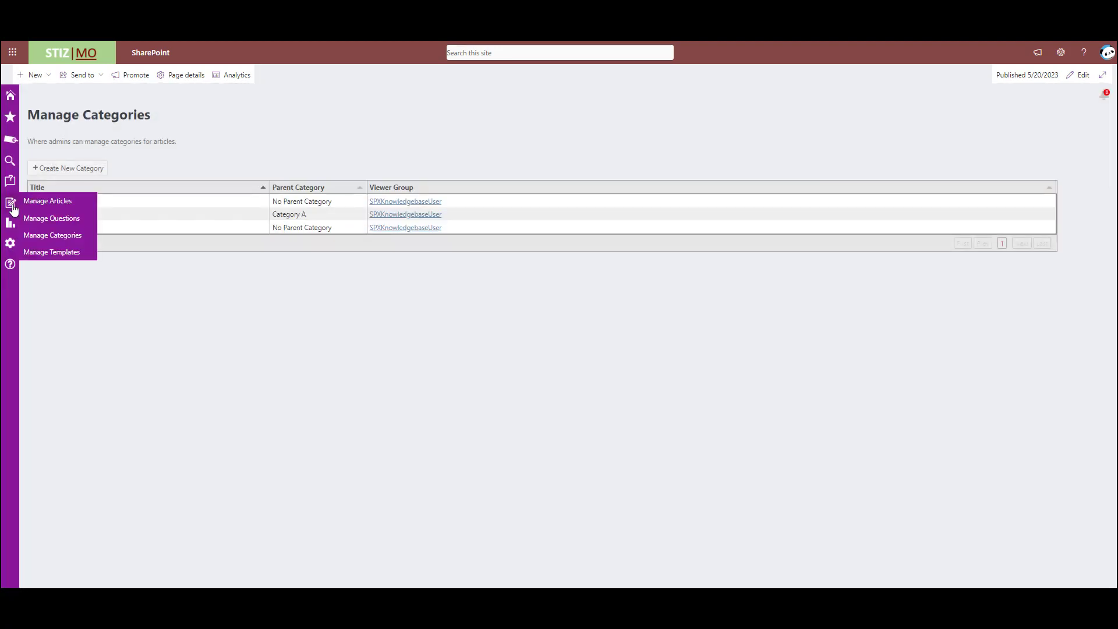
- Open Manage Templates, scroll the empty page and start a new article template
{"action": "left_click", "coordinate": [50, 252]}
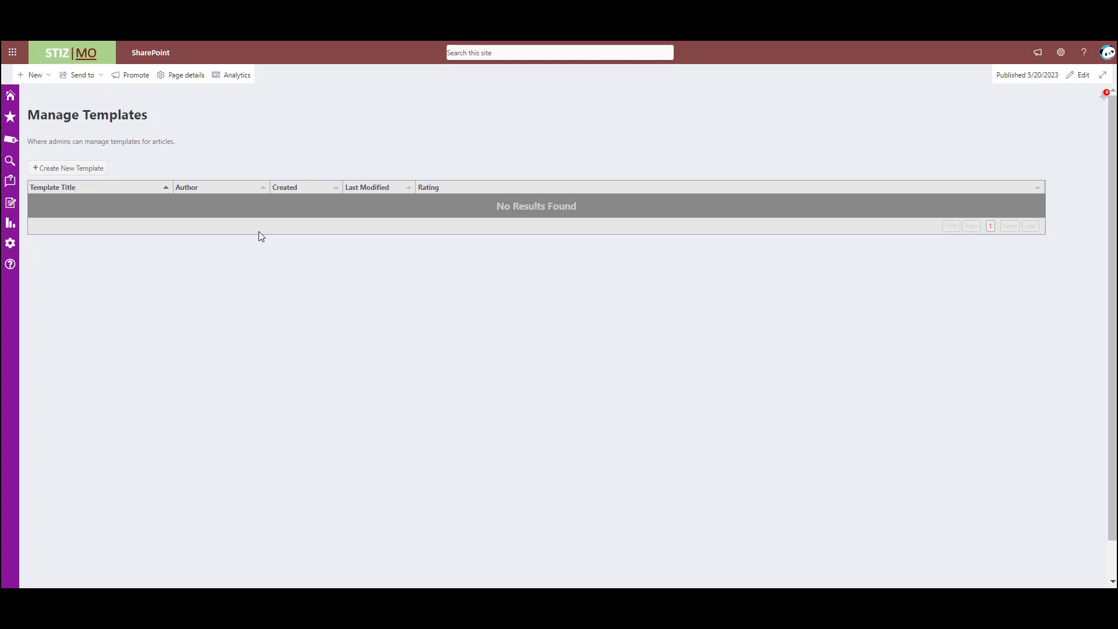
{"action": "mouse_move", "coordinate": [232, 245]}
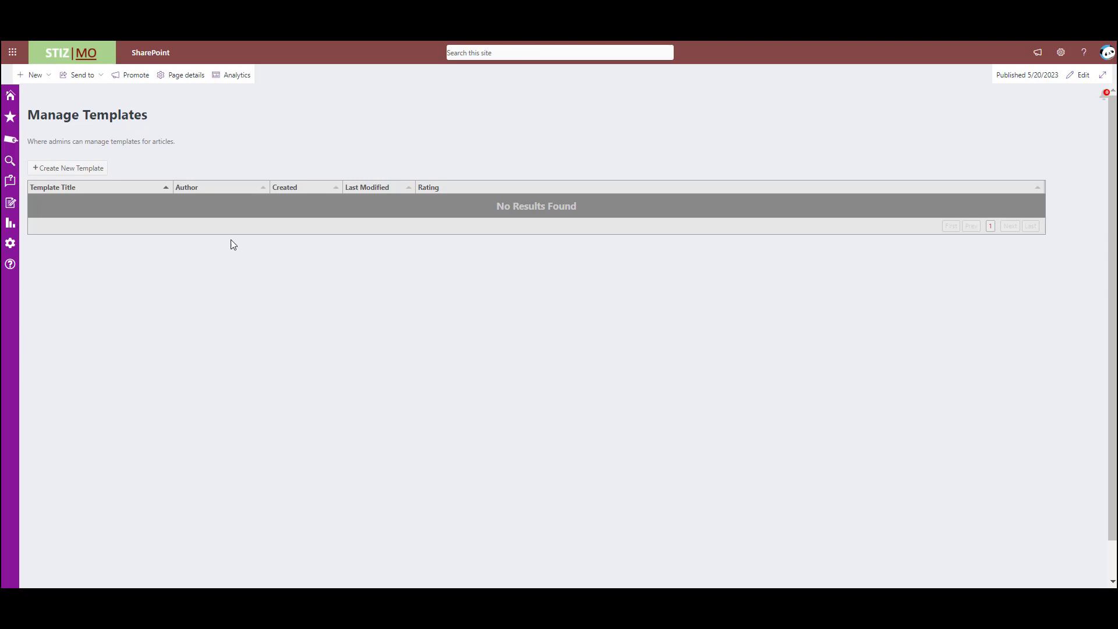
{"action": "scroll", "scroll_direction": "down", "scroll_amount": 3}
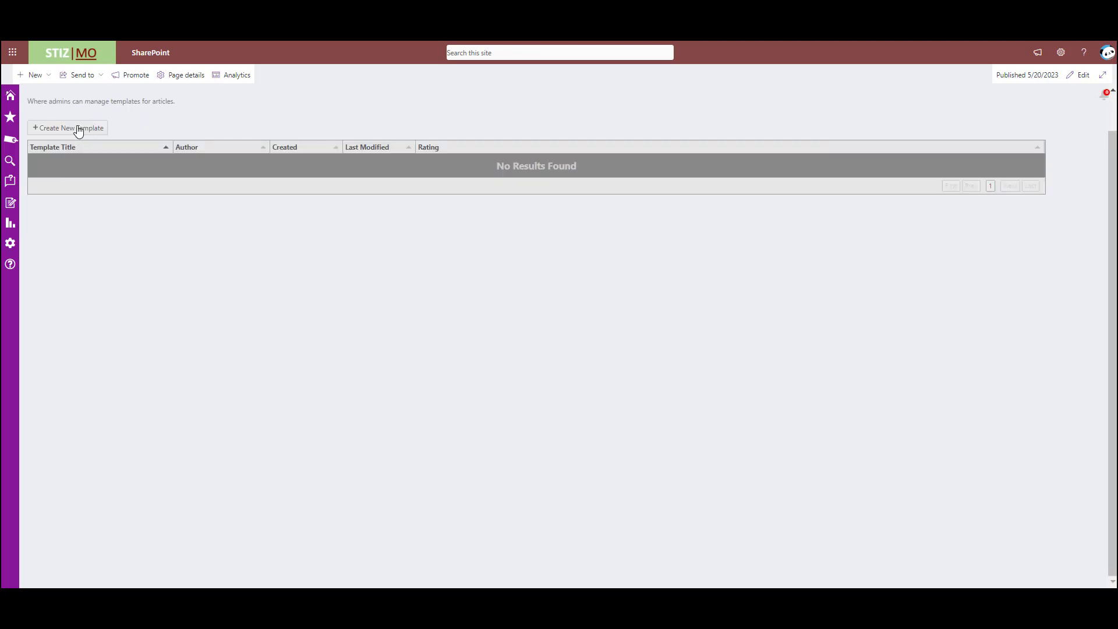
{"action": "left_click", "coordinate": [10, 202]}
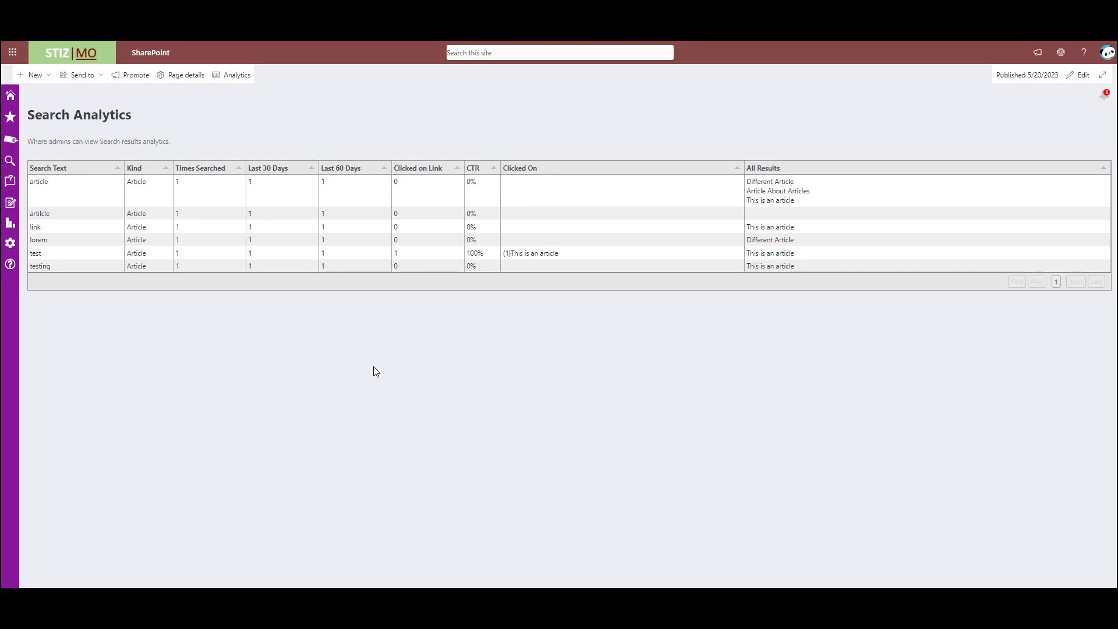
{"action": "mouse_move", "coordinate": [223, 263]}
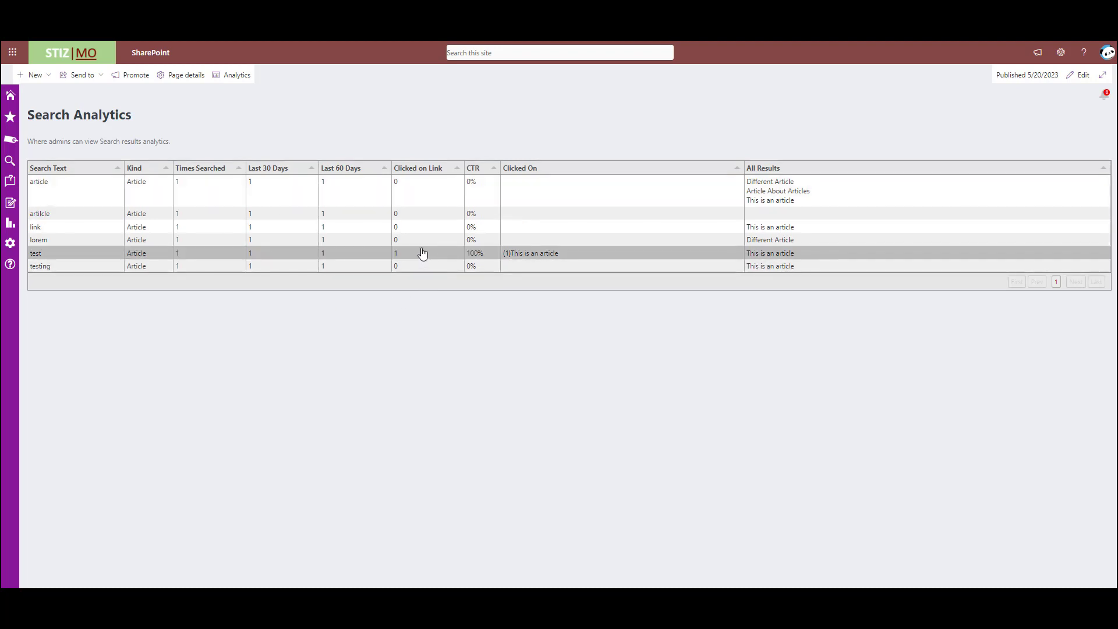
{"action": "mouse_move", "coordinate": [610, 265]}
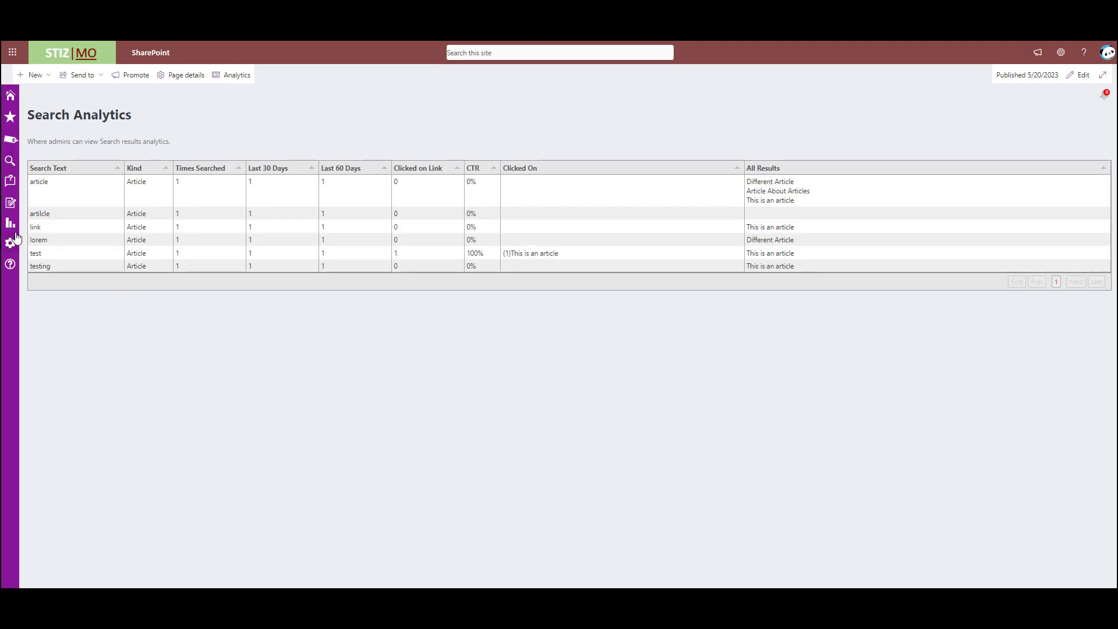
- Open the knowledge base Settings page from the gear icon
{"action": "left_click", "coordinate": [10, 242]}
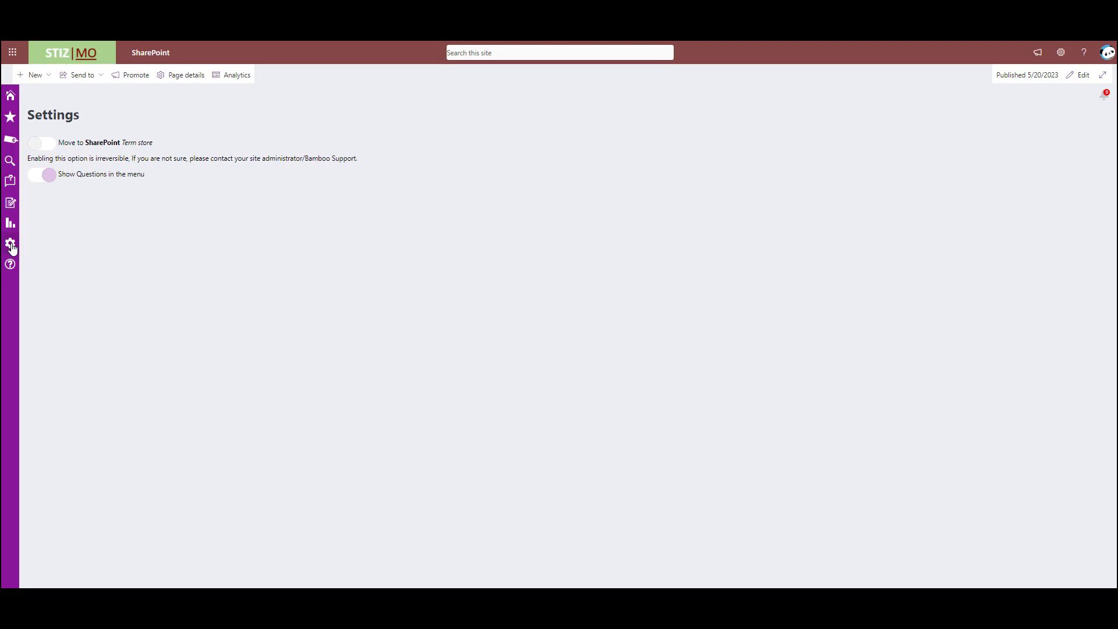
- Switch on 'Show Questions in the menu', leaving Term store migration off
{"action": "left_click", "coordinate": [42, 174]}
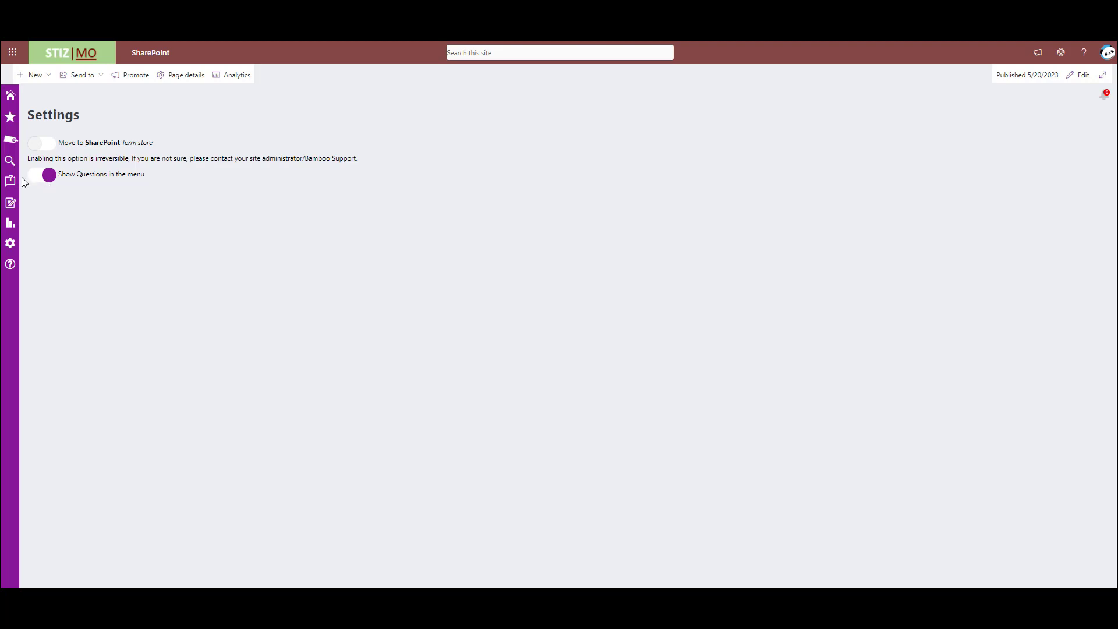
{"action": "left_click", "coordinate": [10, 180]}
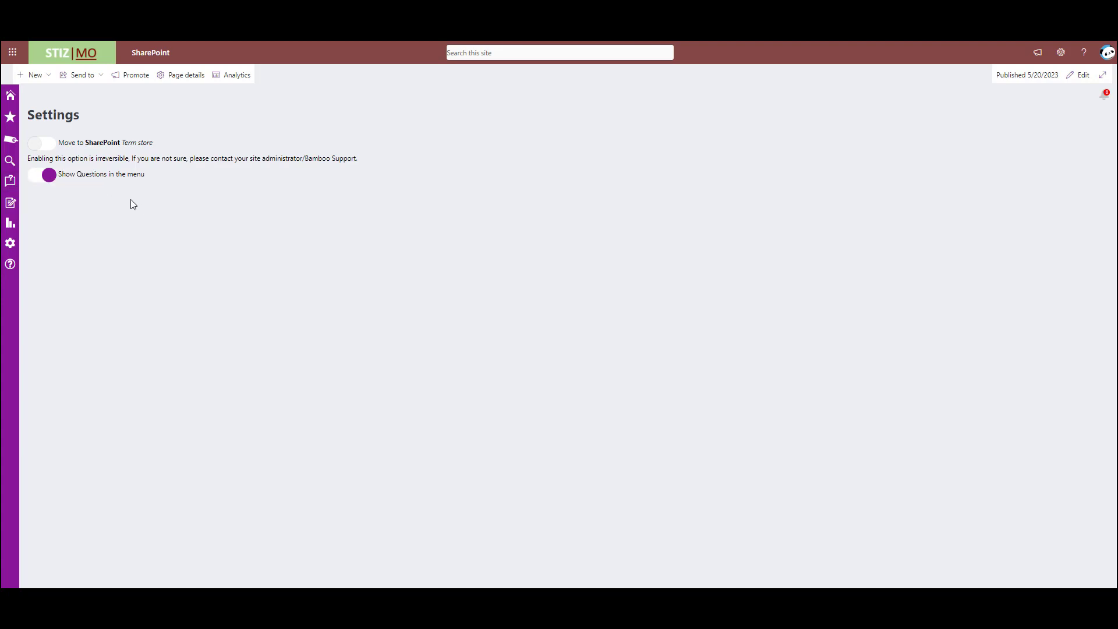
{"action": "mouse_move", "coordinate": [76, 188]}
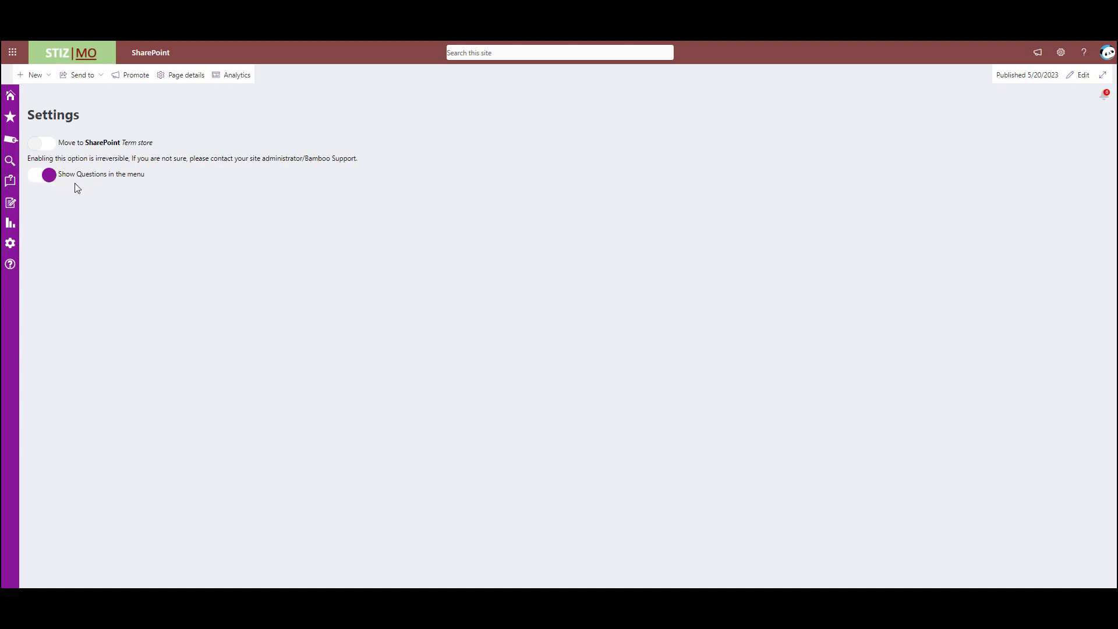
{"action": "mouse_move", "coordinate": [82, 245]}
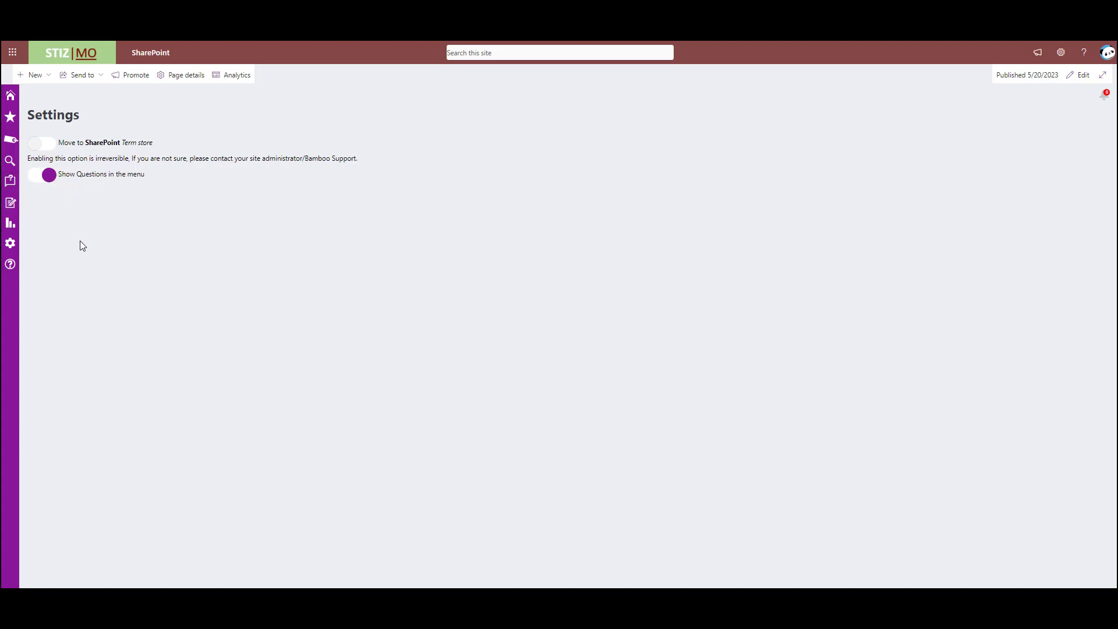
{"action": "mouse_move", "coordinate": [10, 263]}
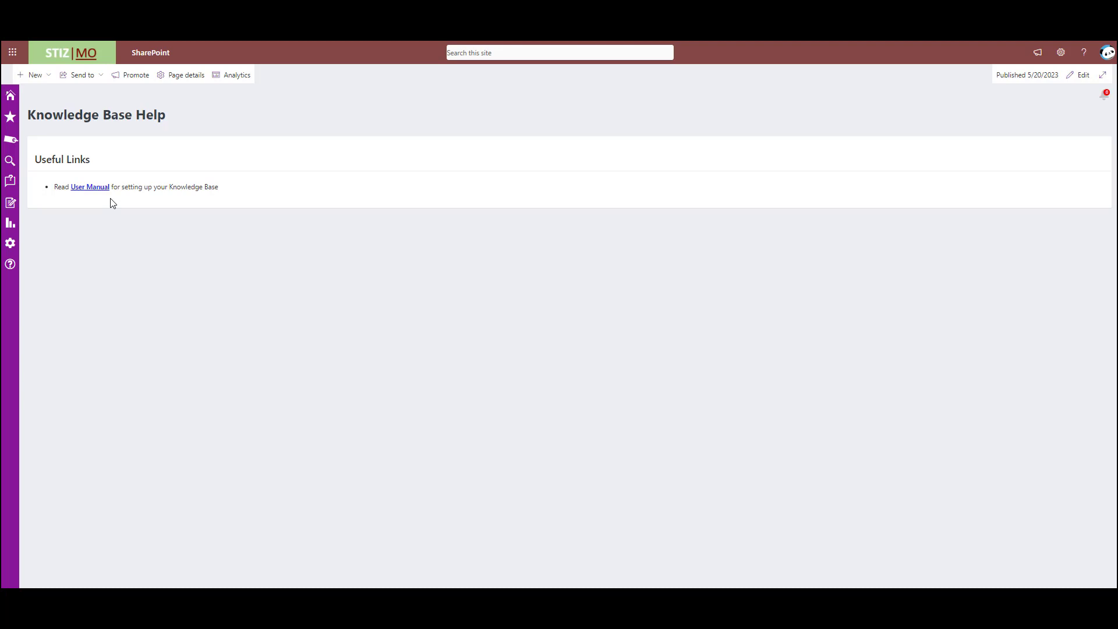
{"action": "mouse_move", "coordinate": [630, 393]}
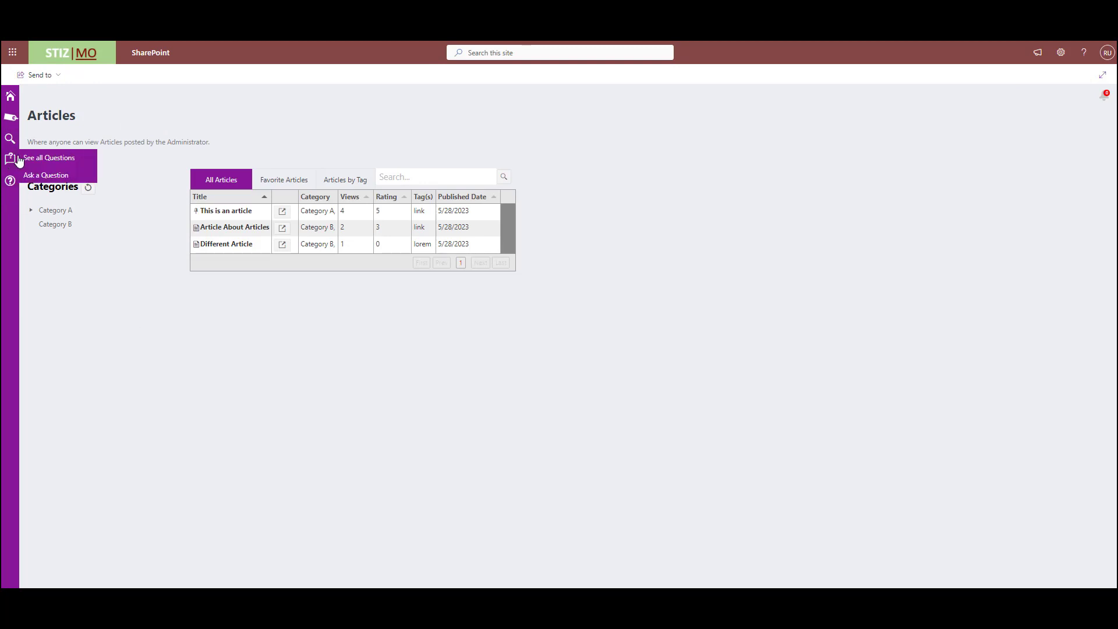
{"action": "mouse_move", "coordinate": [99, 304]}
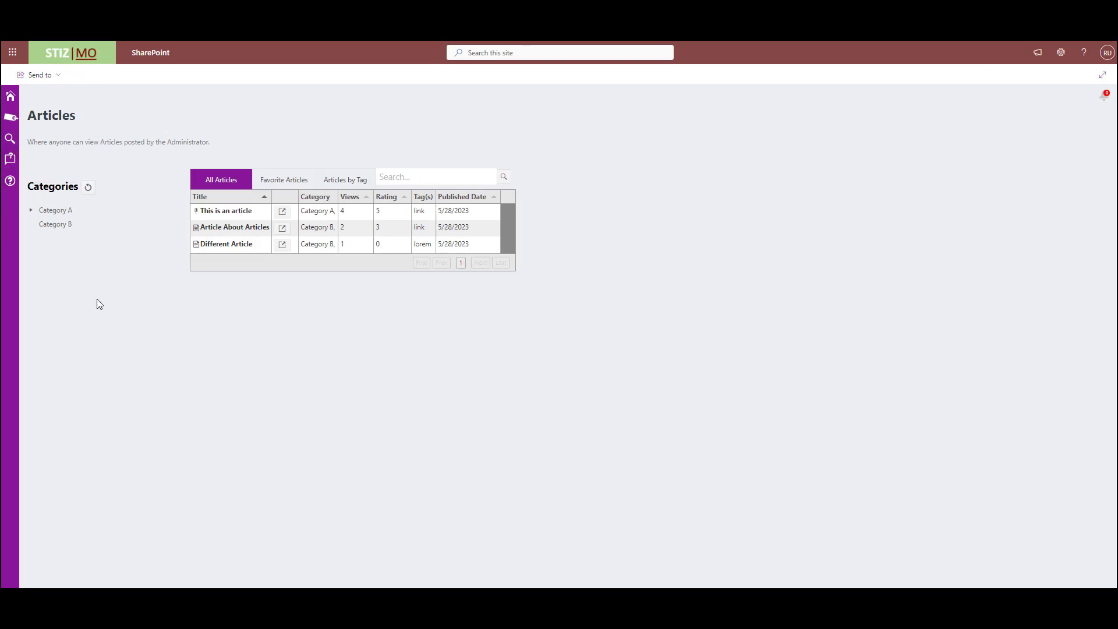
{"action": "mouse_move", "coordinate": [130, 353]}
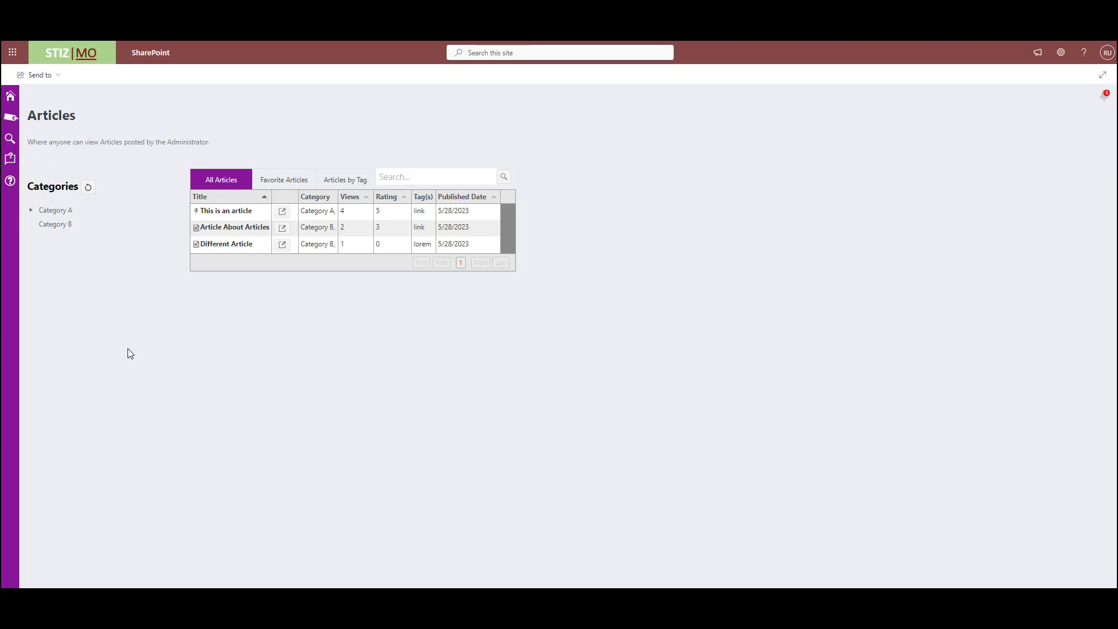